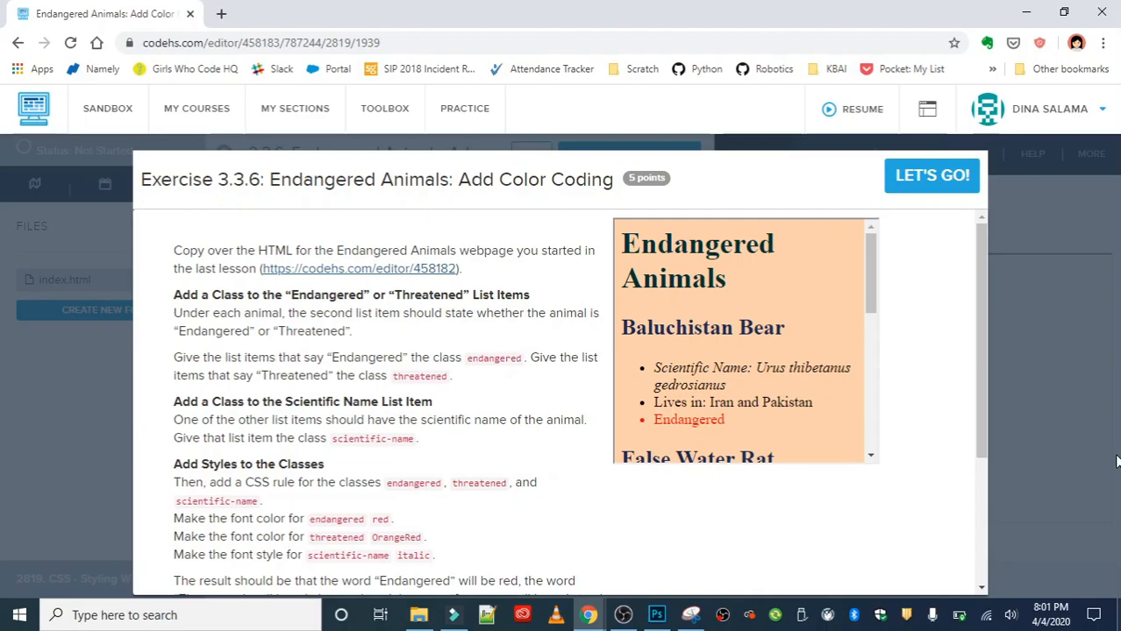
{"action": "mouse_move", "coordinate": [693, 272]}
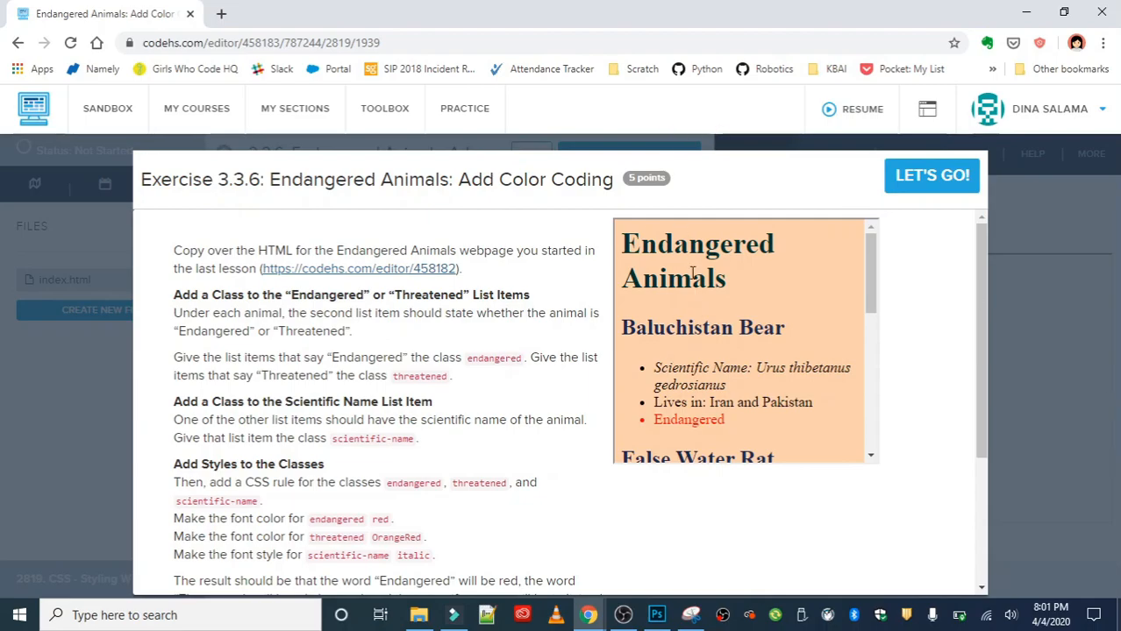
{"action": "mouse_move", "coordinate": [761, 421]}
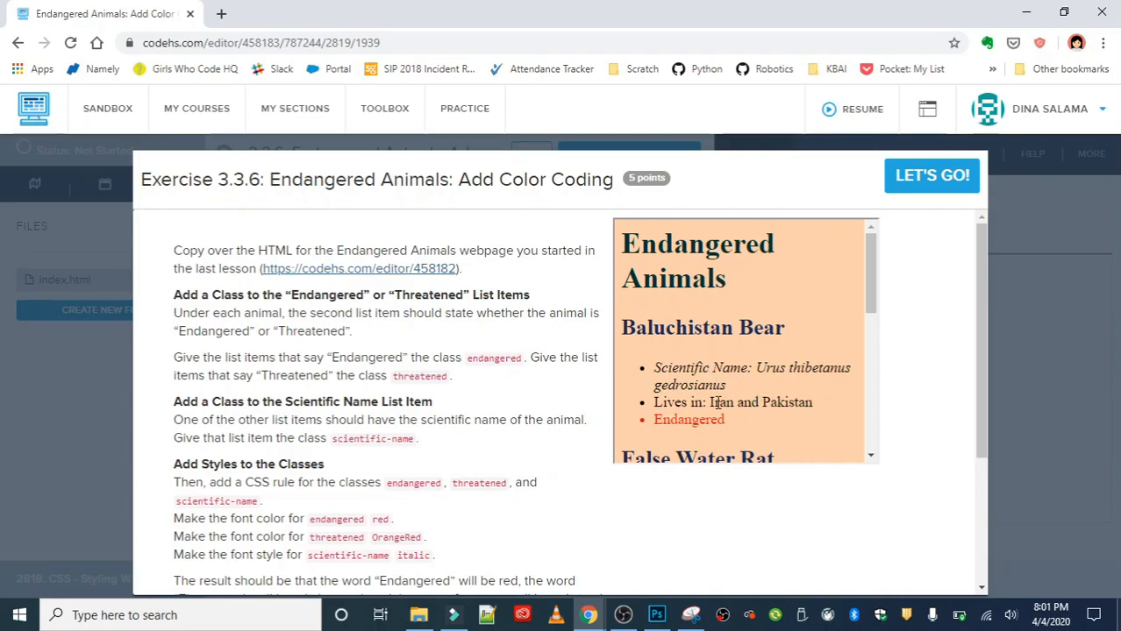
Start the exercise with Let's Go and collapse the files sidebar to widen the editor
{"action": "scroll", "scroll_direction": "down", "scroll_amount": 3}
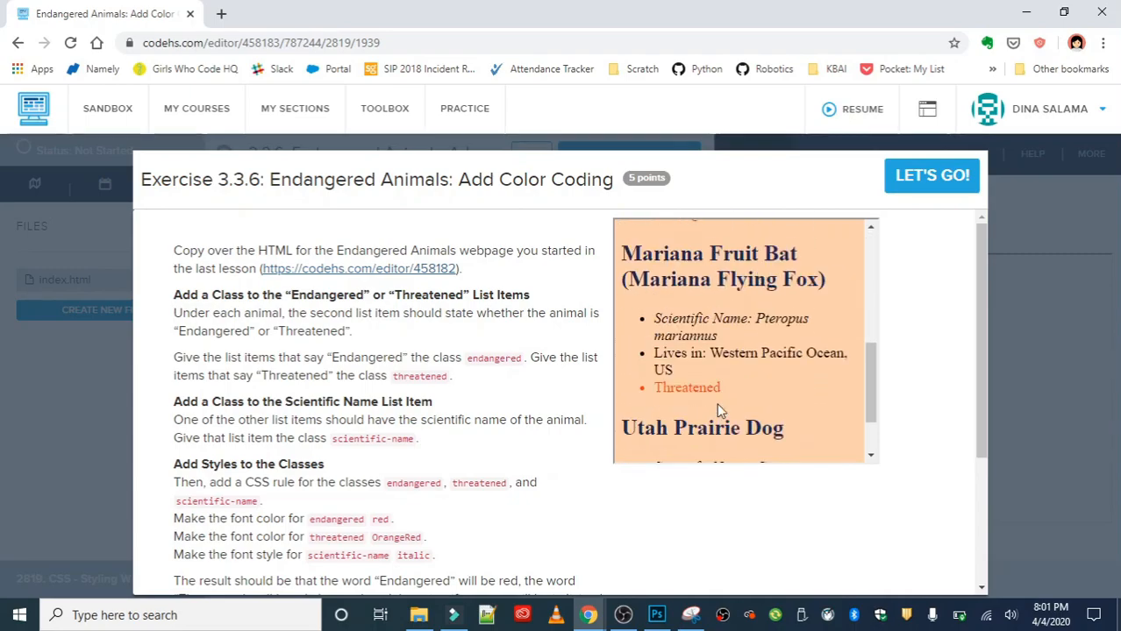
{"action": "scroll", "scroll_direction": "down", "scroll_amount": 3}
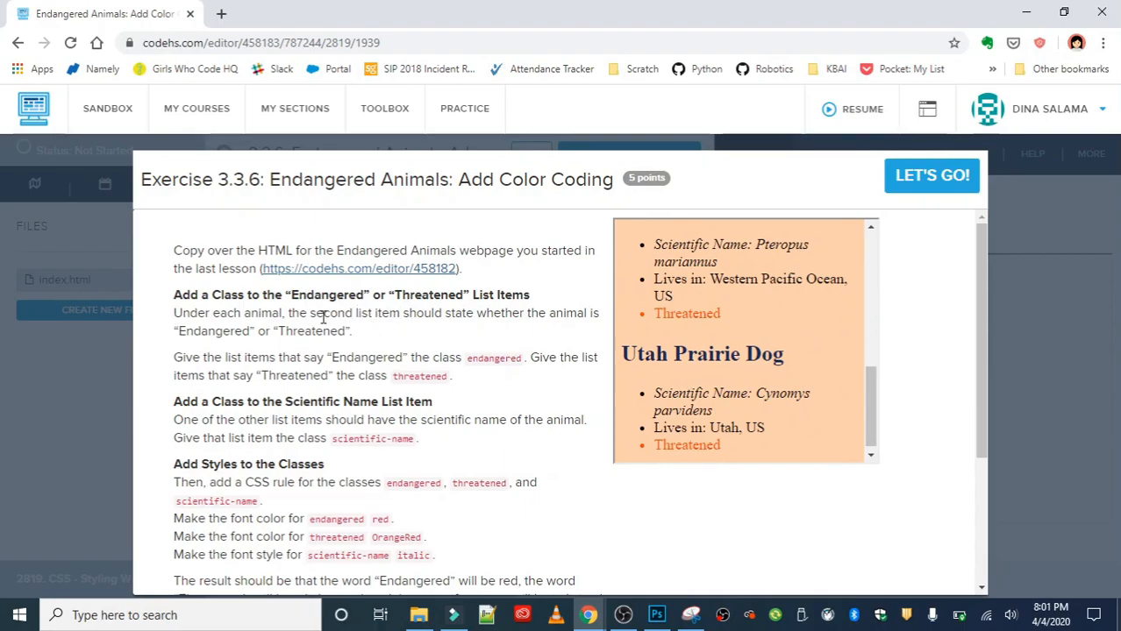
{"action": "mouse_move", "coordinate": [328, 315]}
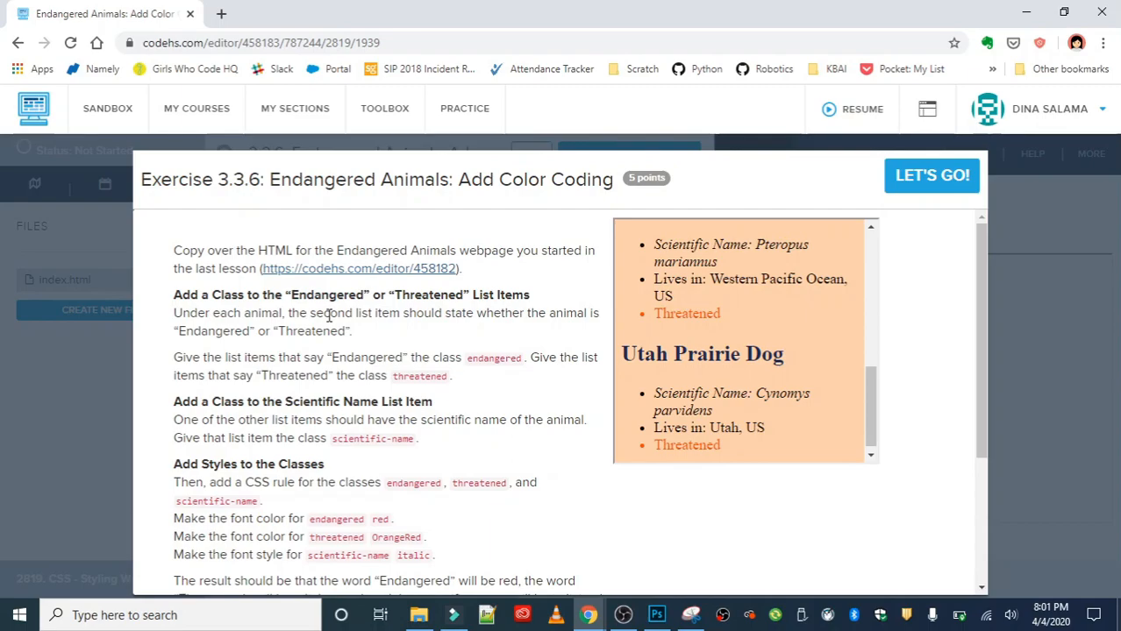
{"action": "mouse_move", "coordinate": [241, 340]}
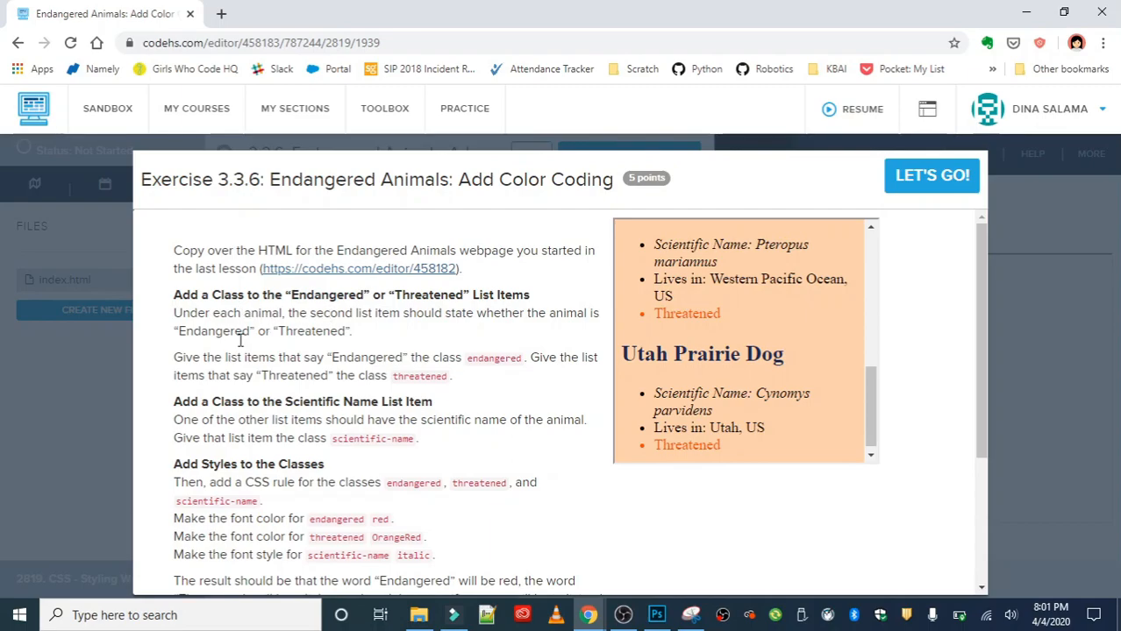
{"action": "mouse_move", "coordinate": [305, 307]}
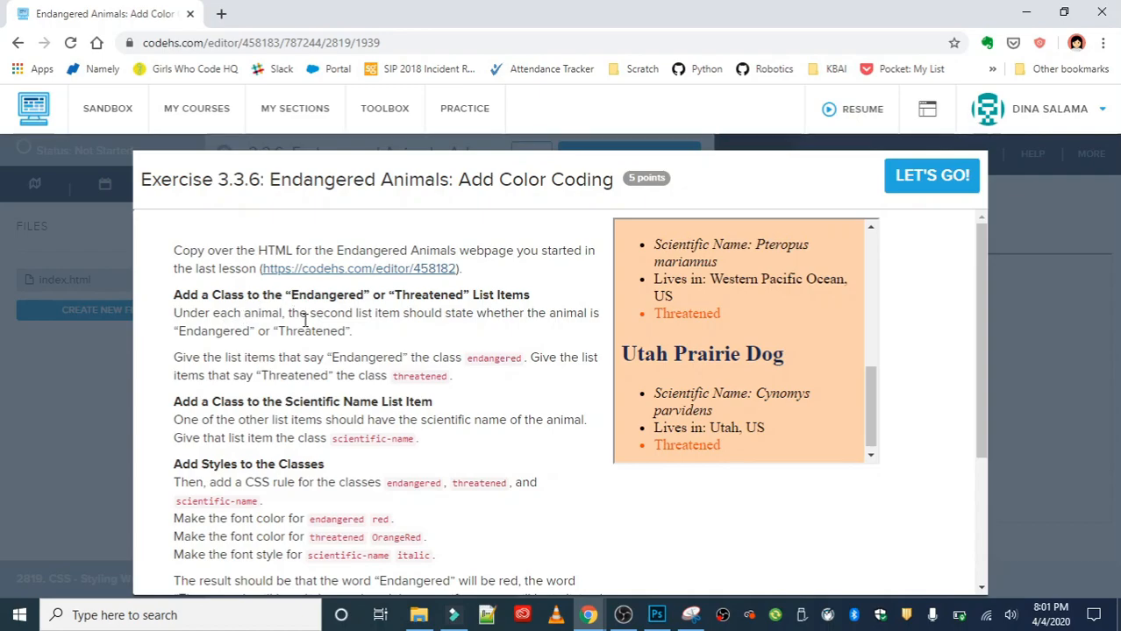
{"action": "mouse_move", "coordinate": [305, 438]}
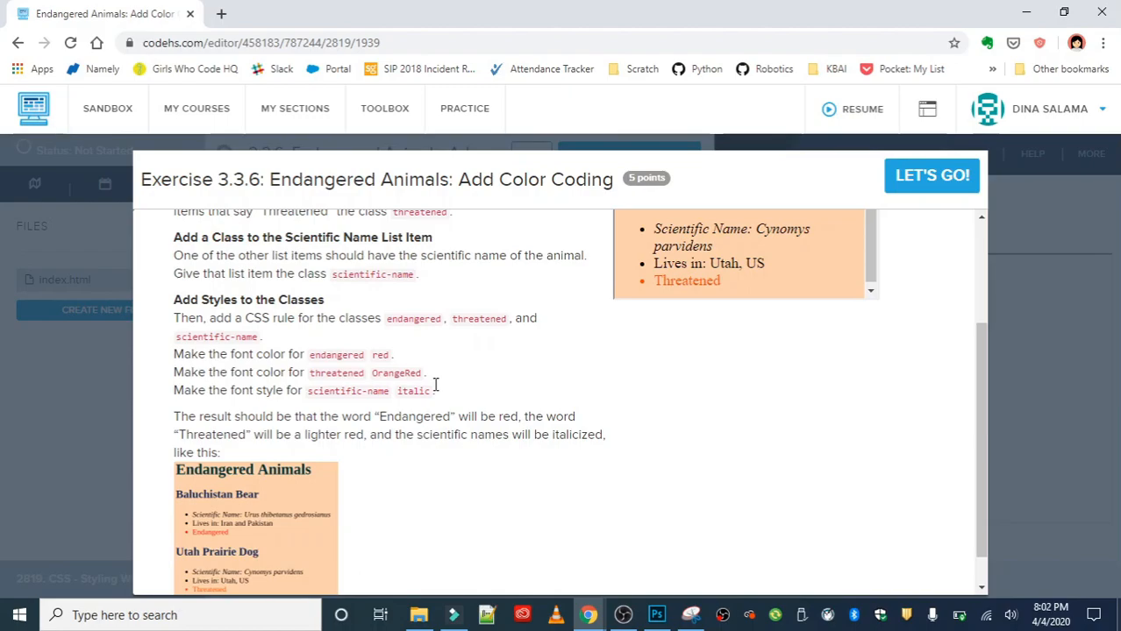
{"action": "mouse_move", "coordinate": [707, 281]}
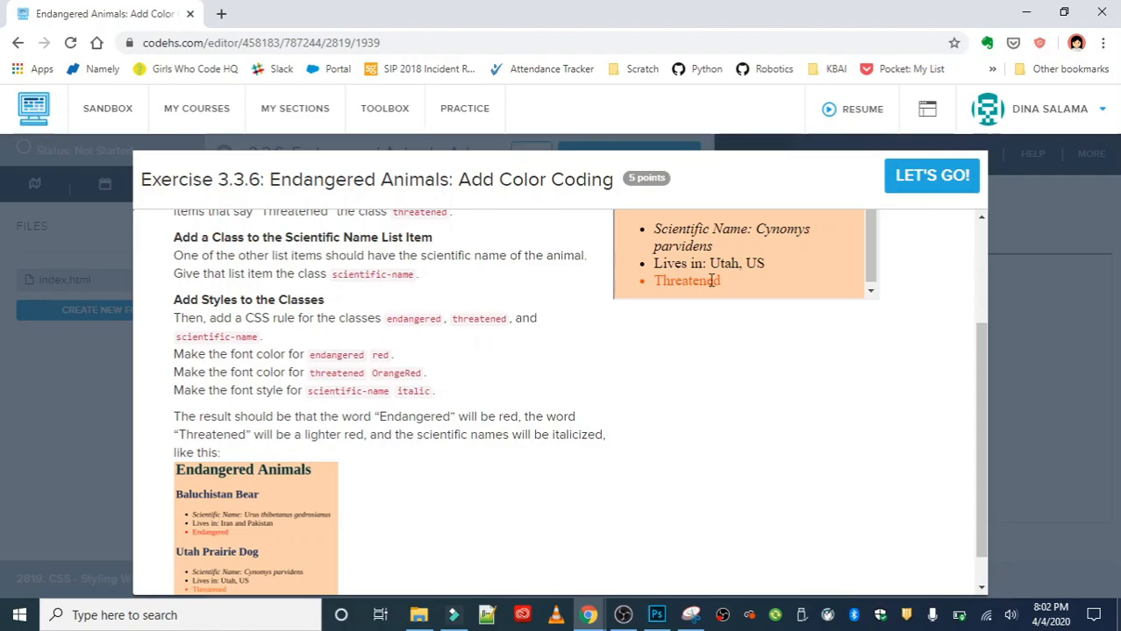
{"action": "mouse_move", "coordinate": [608, 375]}
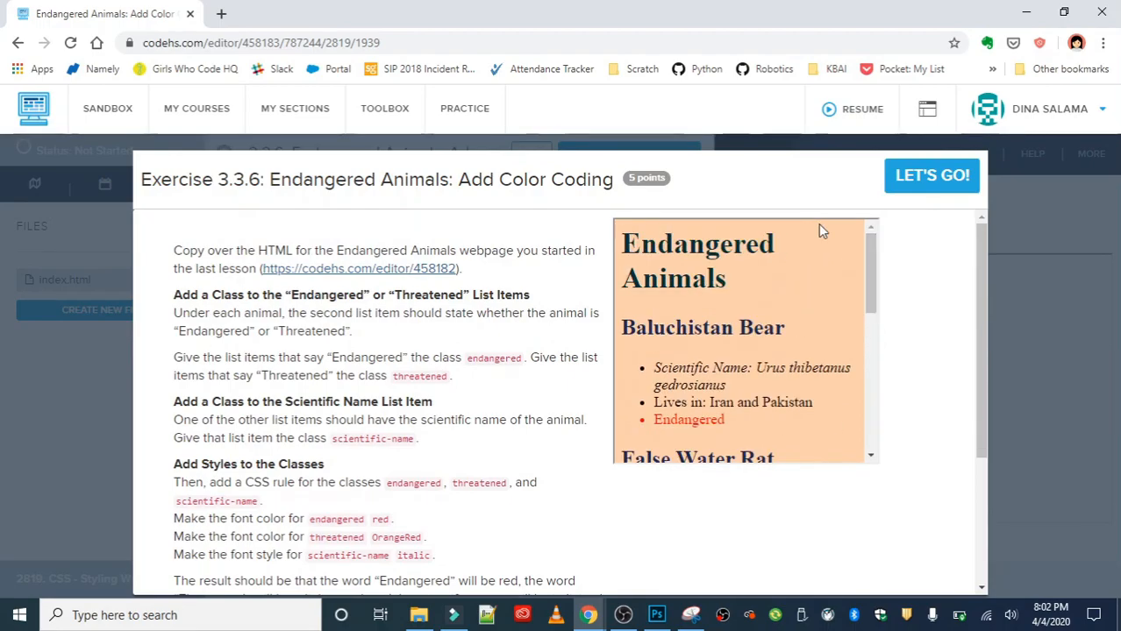
{"action": "left_click", "coordinate": [931, 175]}
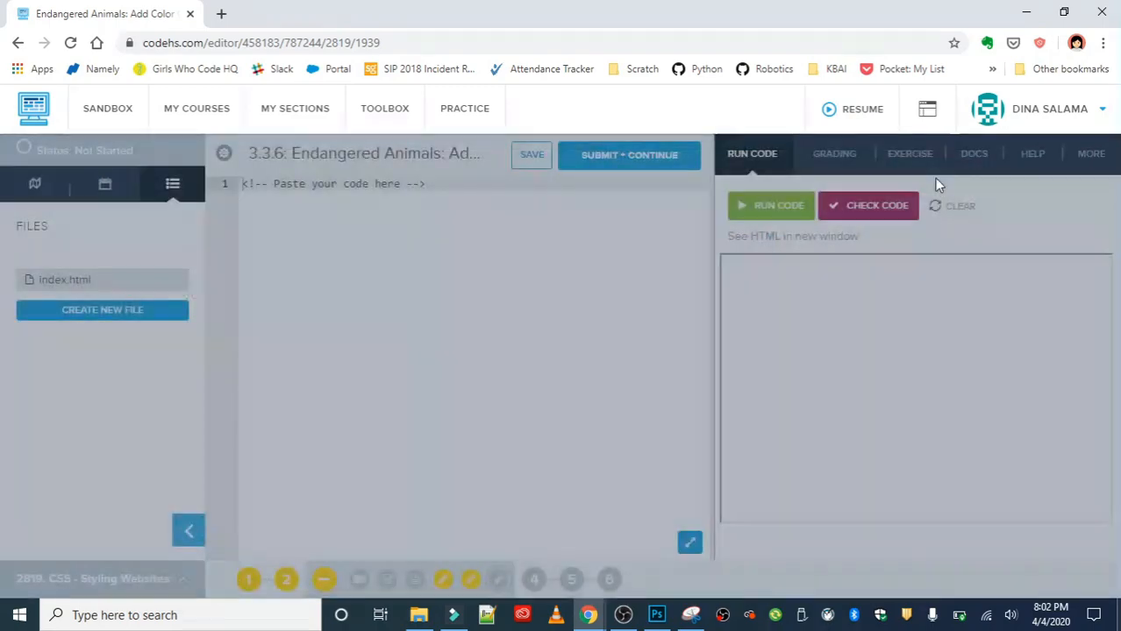
{"action": "mouse_move", "coordinate": [153, 544]}
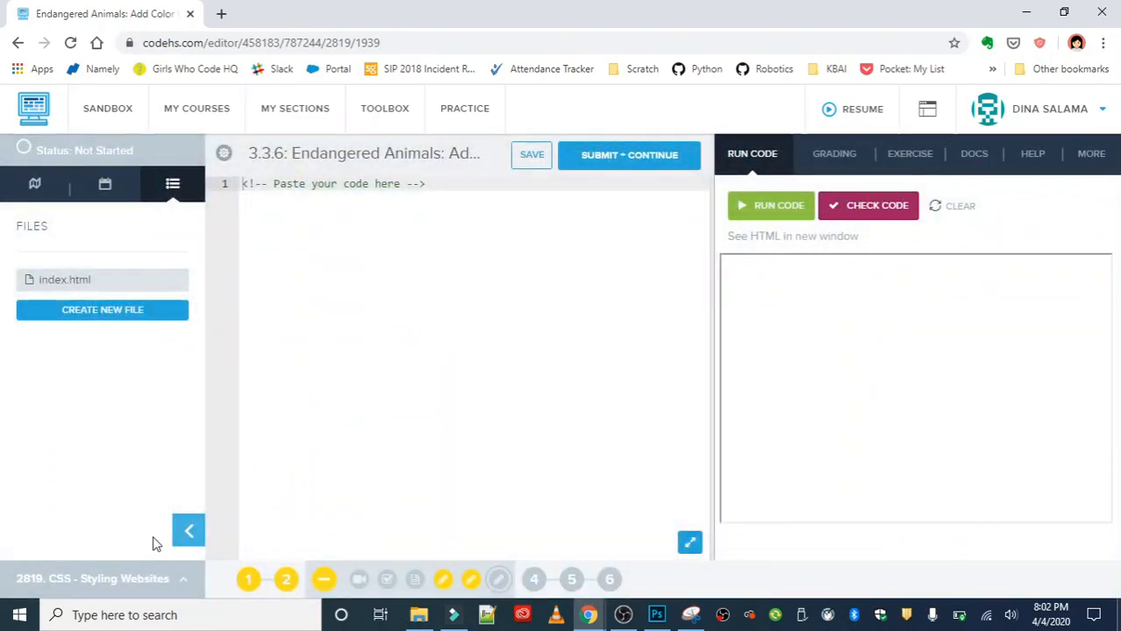
{"action": "left_click", "coordinate": [188, 530]}
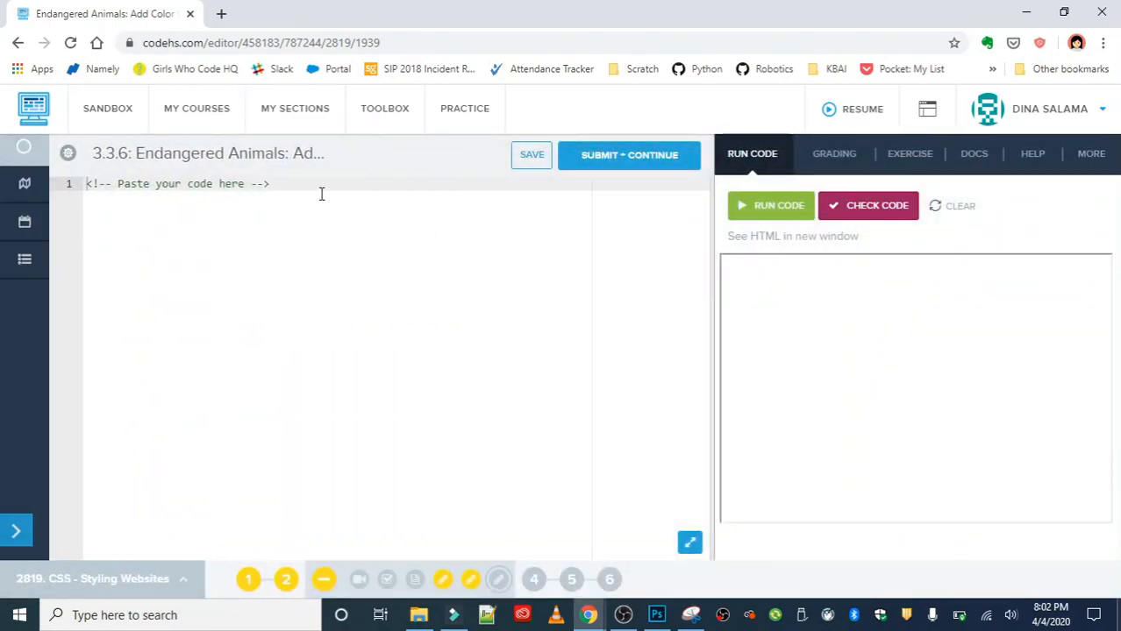
Bring up the earlier Endangered Animals exercise's code to copy into index.html
{"action": "left_click", "coordinate": [910, 154]}
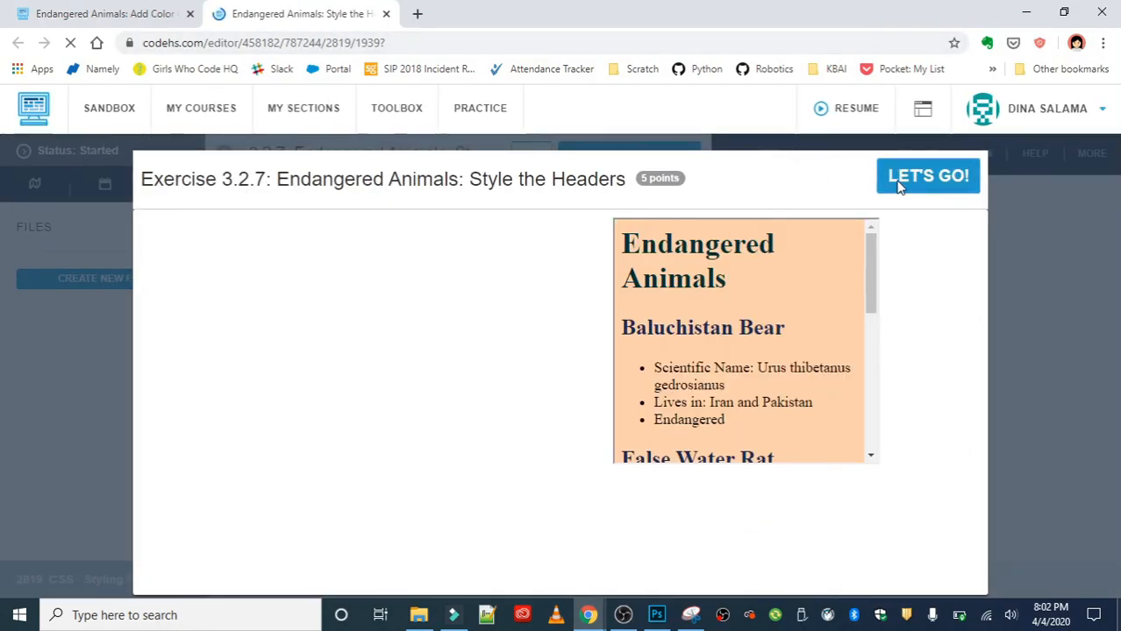
{"action": "left_click", "coordinate": [927, 175]}
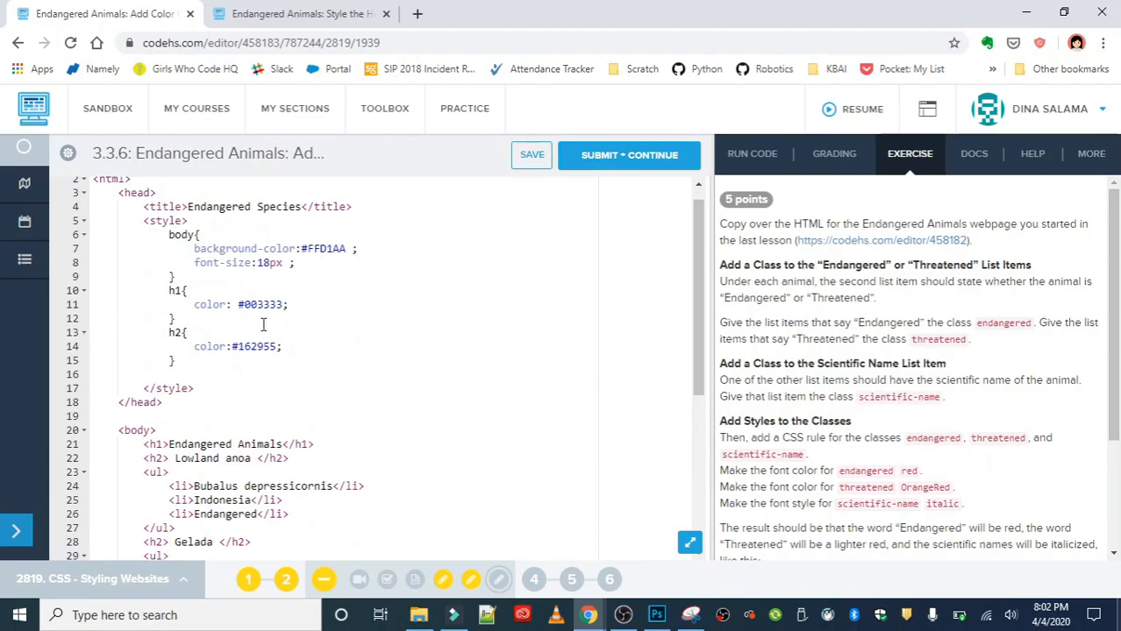
Add class="endangered" to the Endangered list items
{"action": "scroll", "scroll_direction": "down", "scroll_amount": 3}
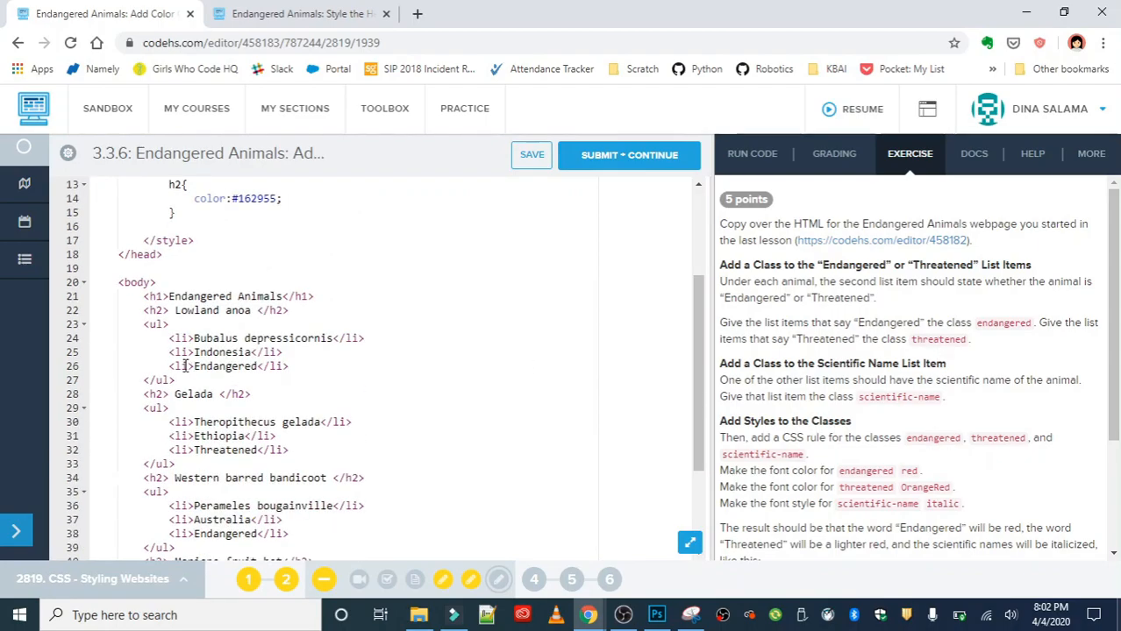
{"action": "type", "text": "class="}
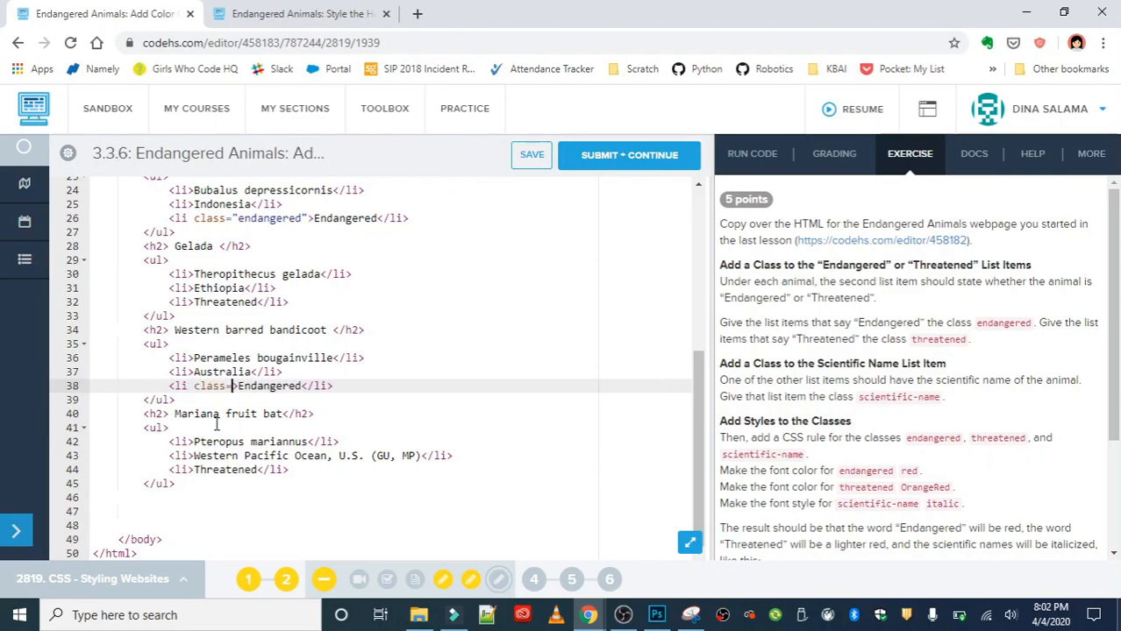
{"action": "type", "text": "endangered\""}
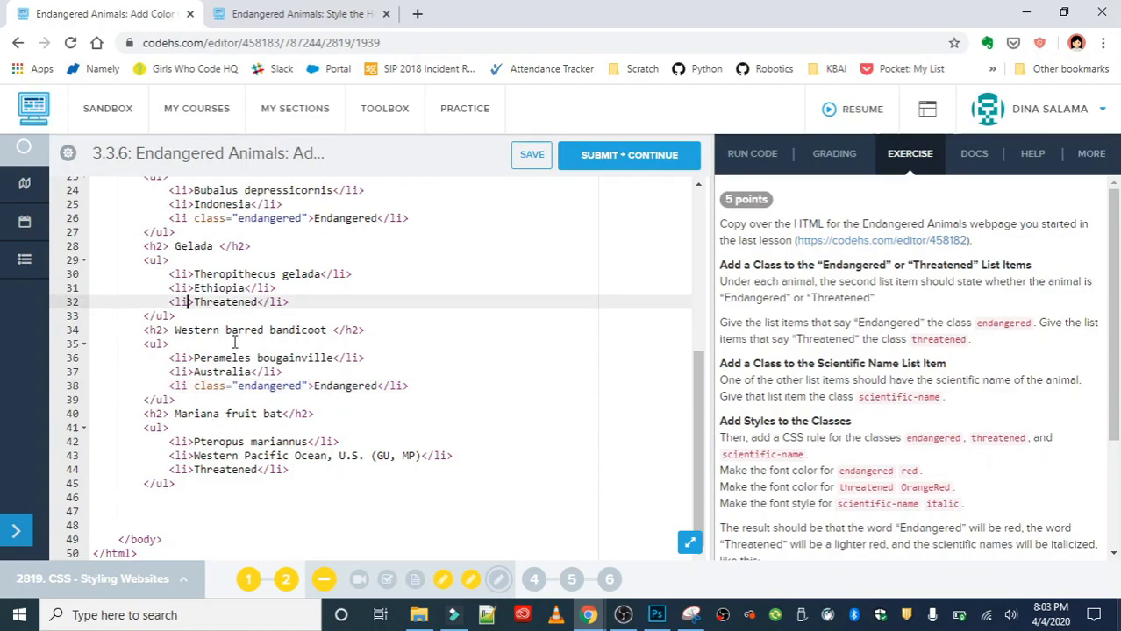
Add a threatened class to the Threatened list items (Gelada's typed as "threatned")
{"action": "type", "text": "class="}
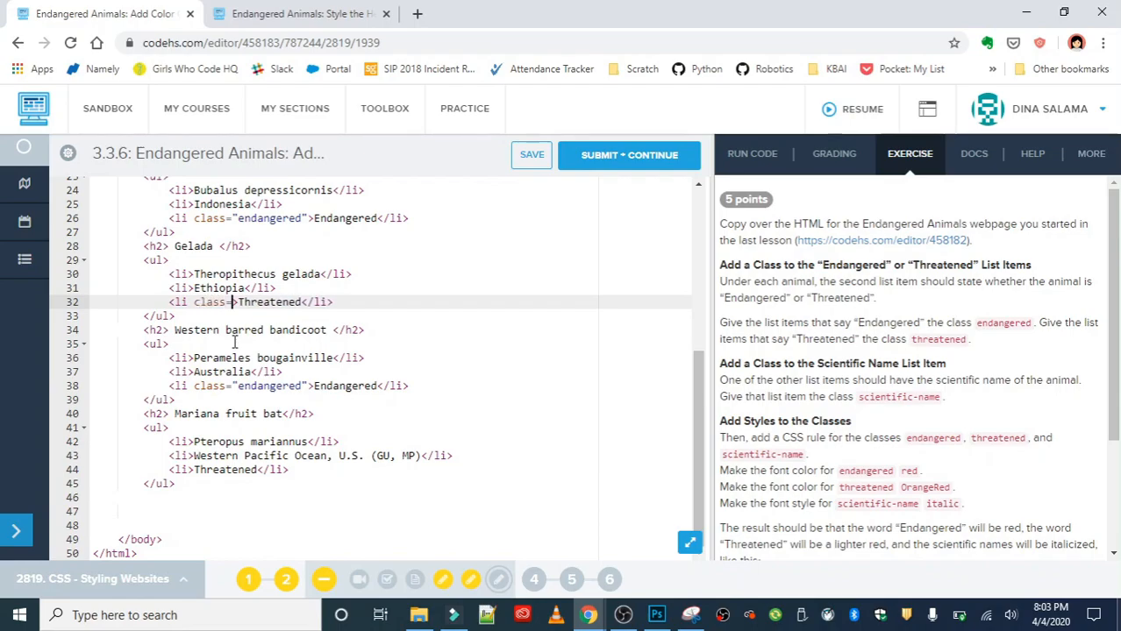
{"action": "type", "text": "threatned\""}
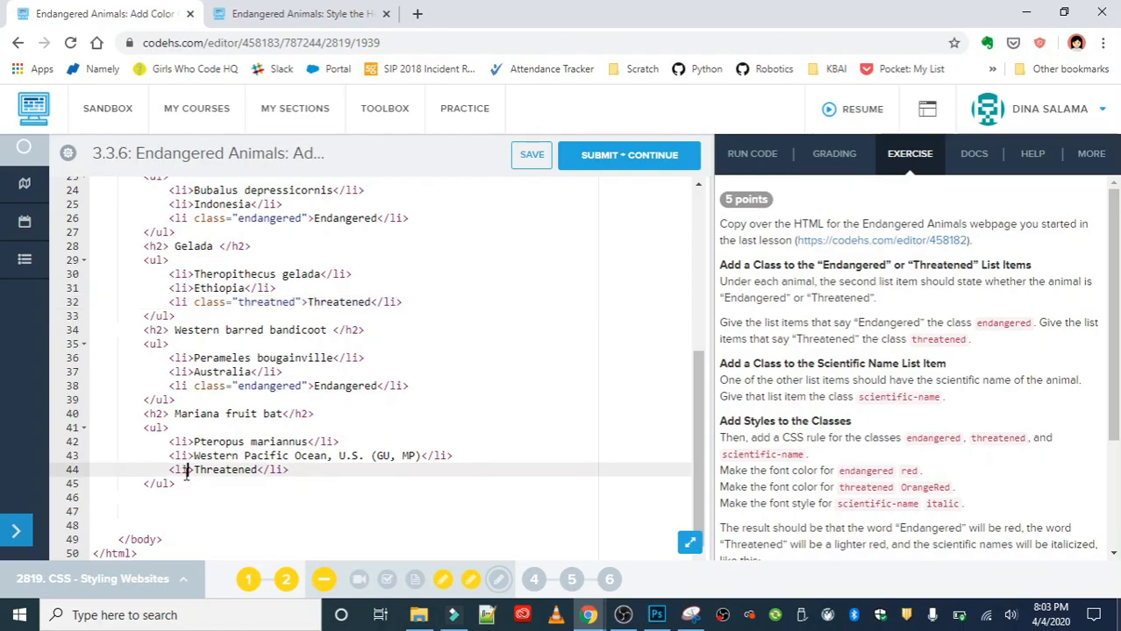
{"action": "type", "text": "class="}
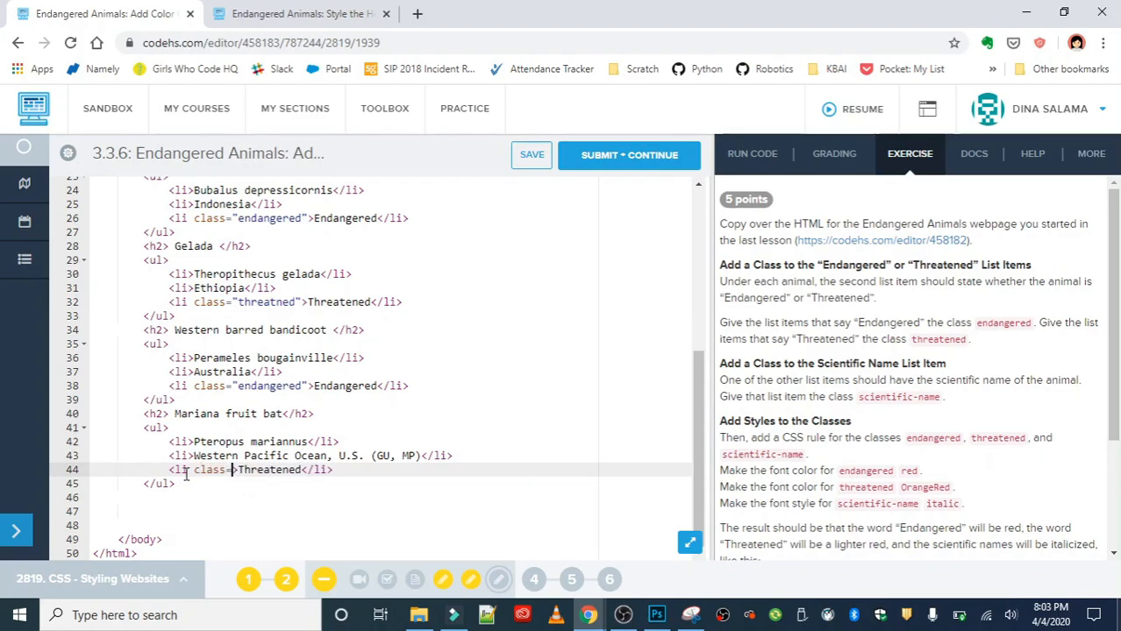
{"action": "type", "text": "threatened"}
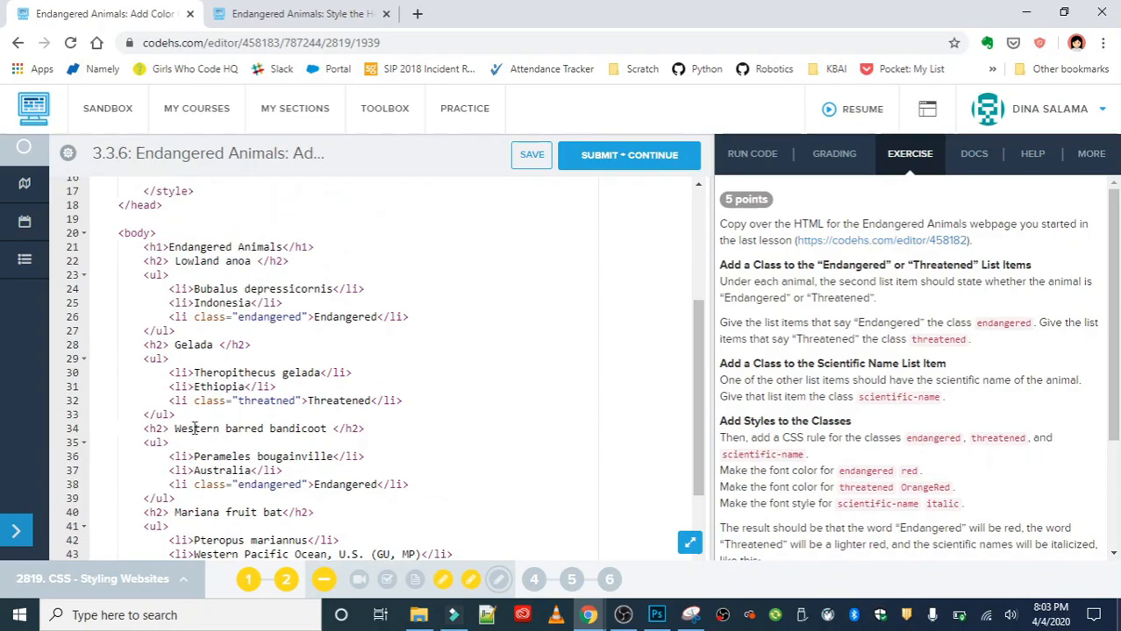
Give the Bubalus depressicornis list item class="scientific-name"
{"action": "left_click", "coordinate": [188, 288]}
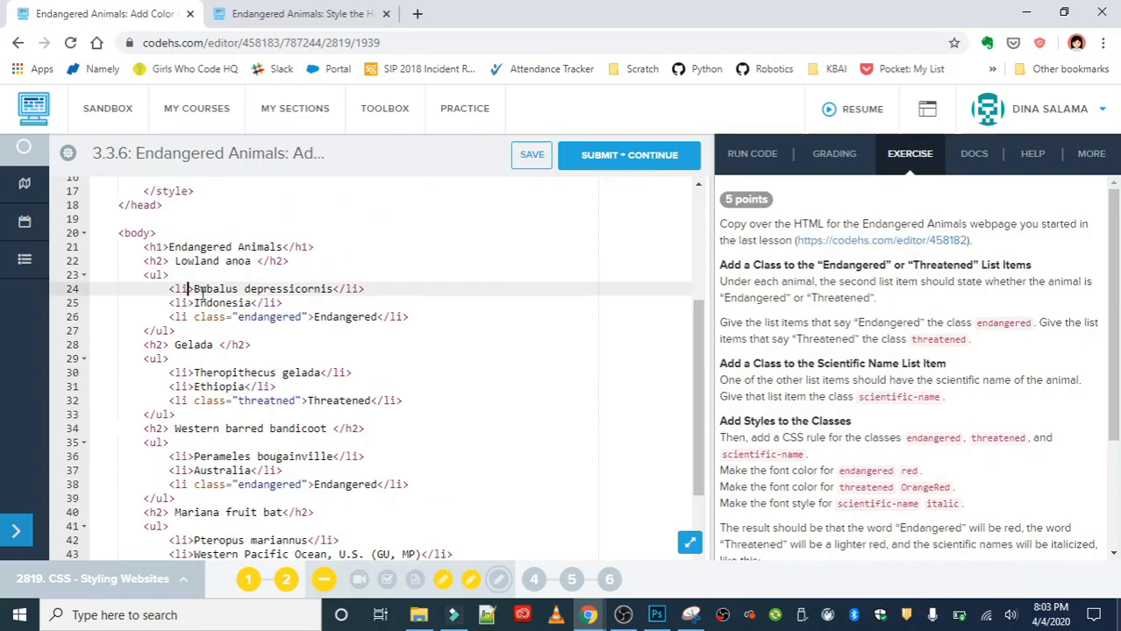
{"action": "type", "text": "class=\"s"}
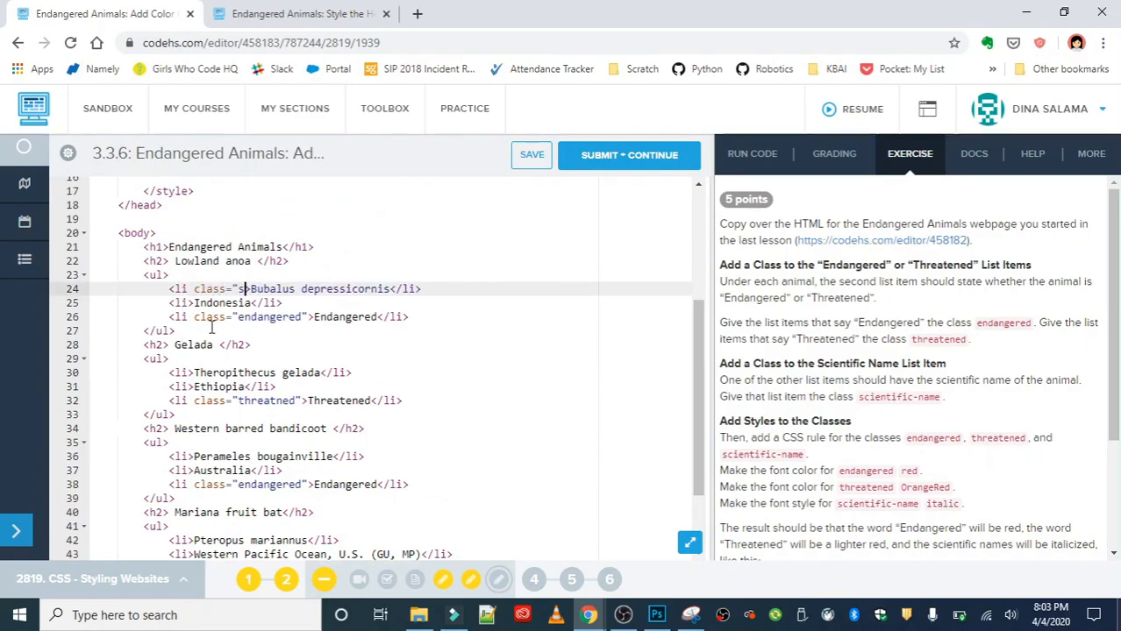
{"action": "type", "text": "cientific-name\">"}
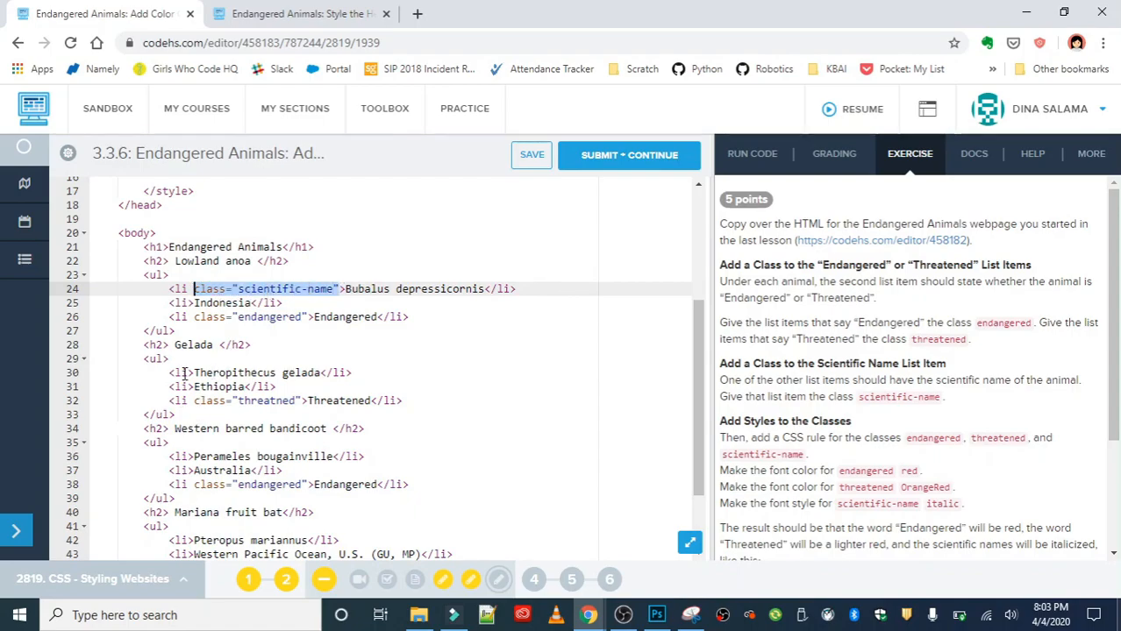
{"action": "type", "text": "class=\"scientific-name\""}
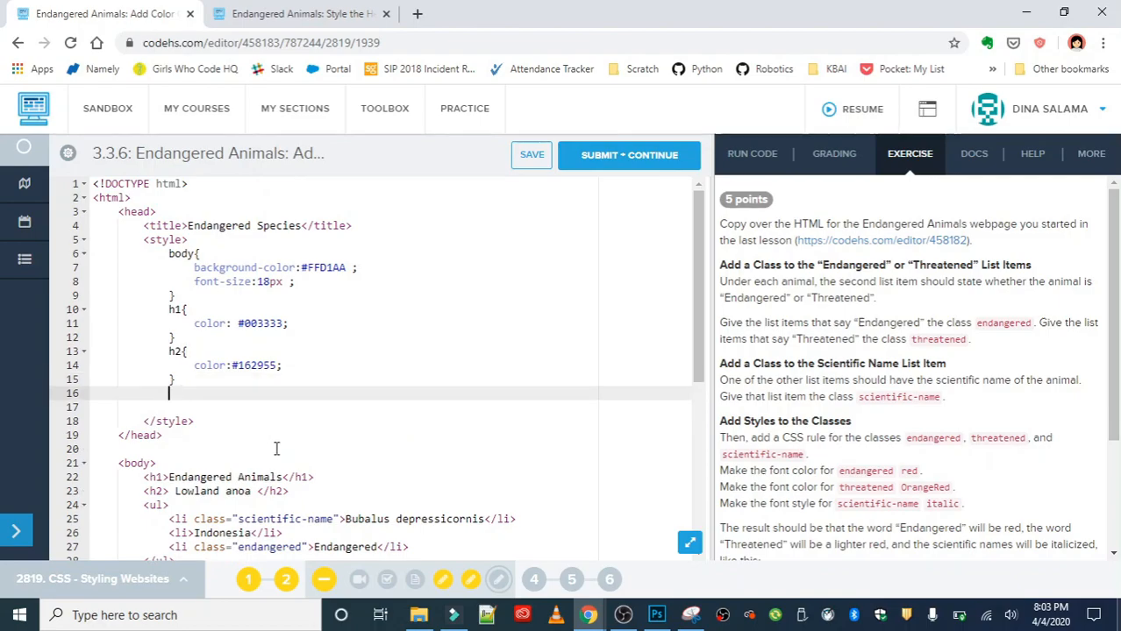
Add an .endangered style rule with color:red
{"action": "type", "text": "."}
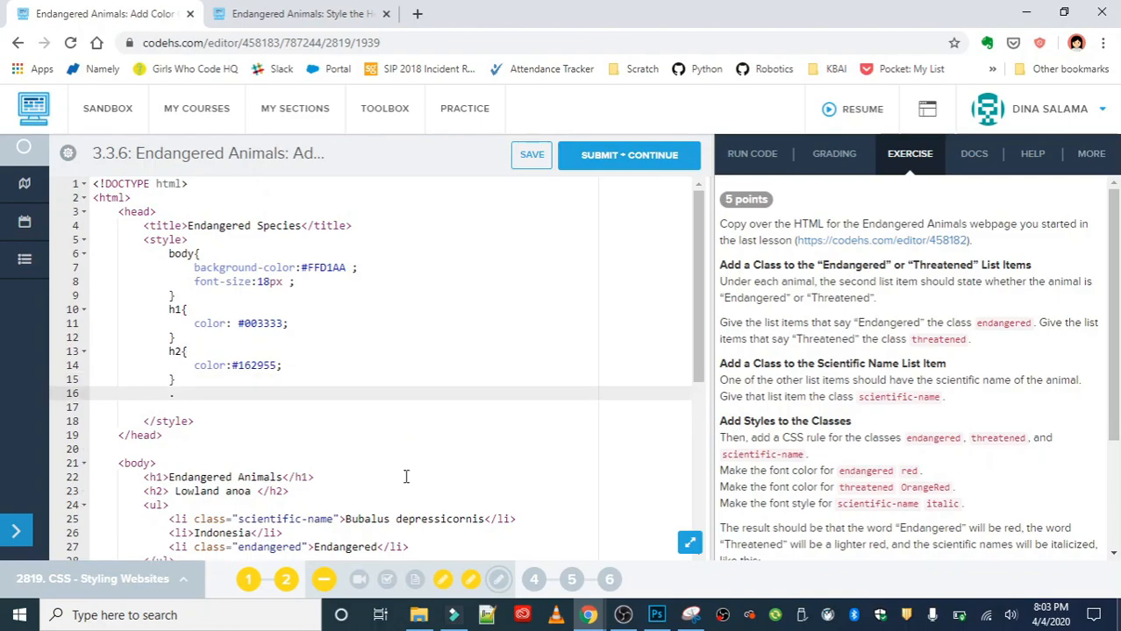
{"action": "mouse_move", "coordinate": [865, 471]}
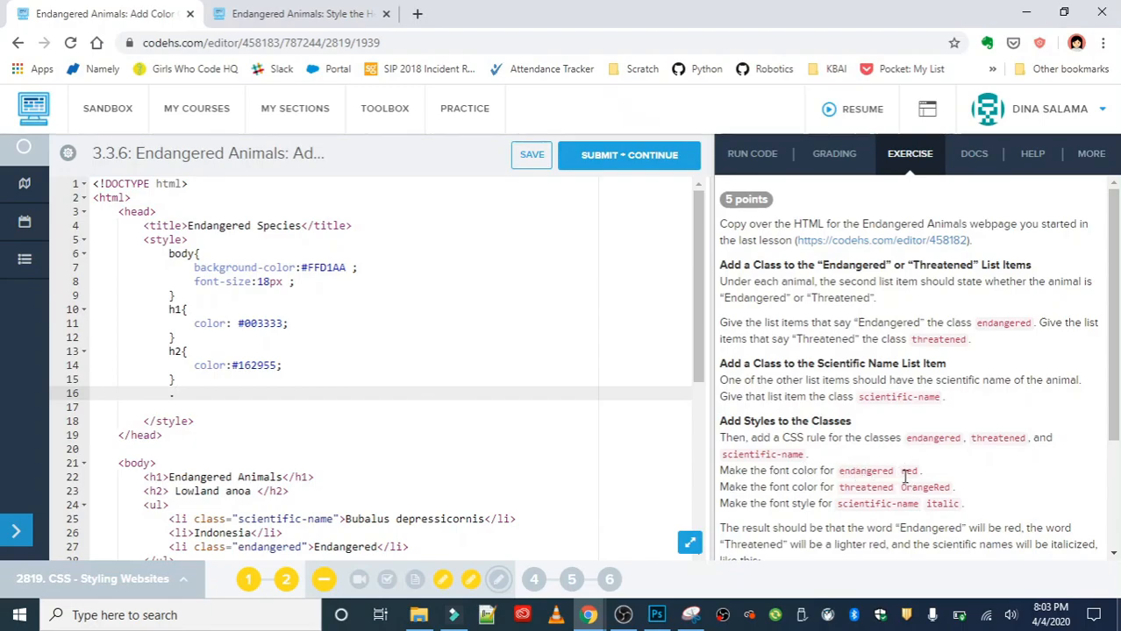
{"action": "type", "text": ".endan"}
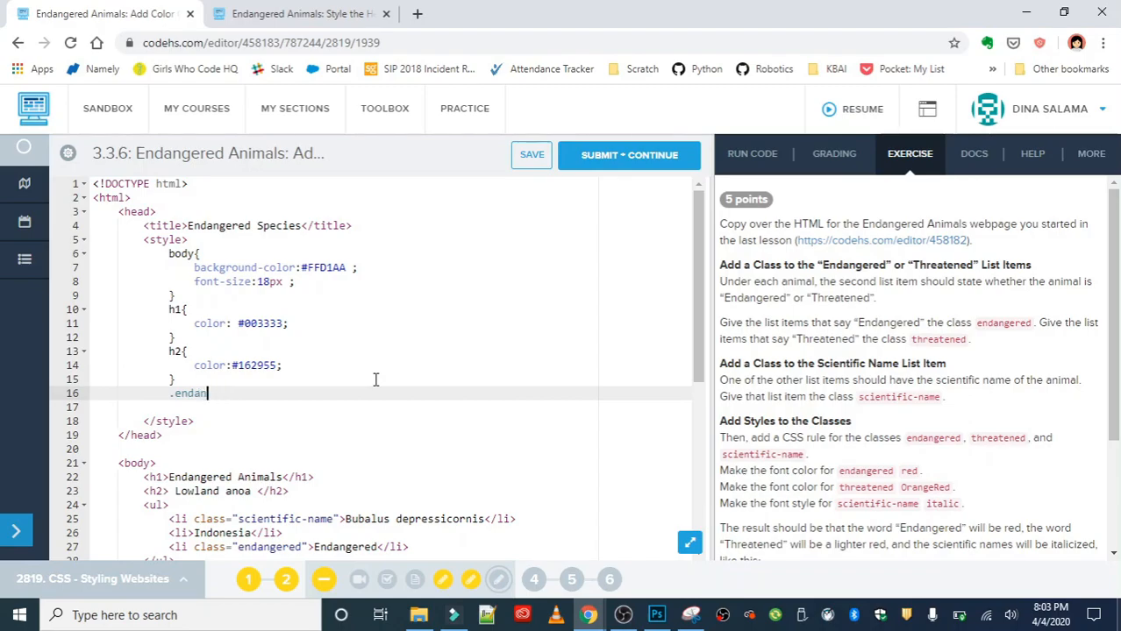
{"action": "type", "text": "gered"}
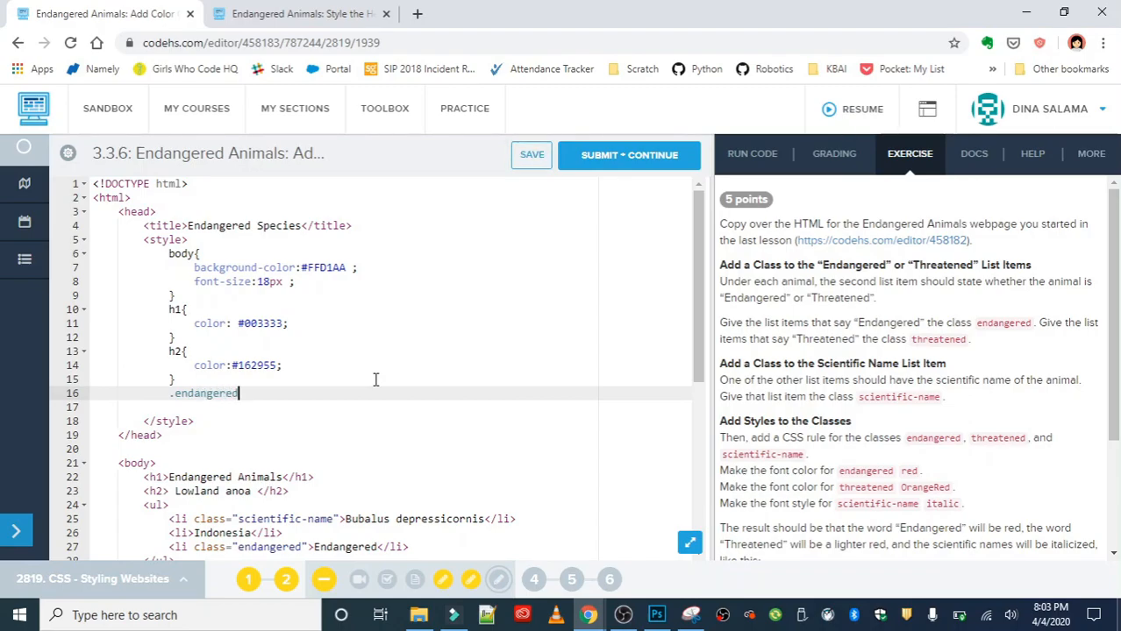
{"action": "type", "text": "{"}
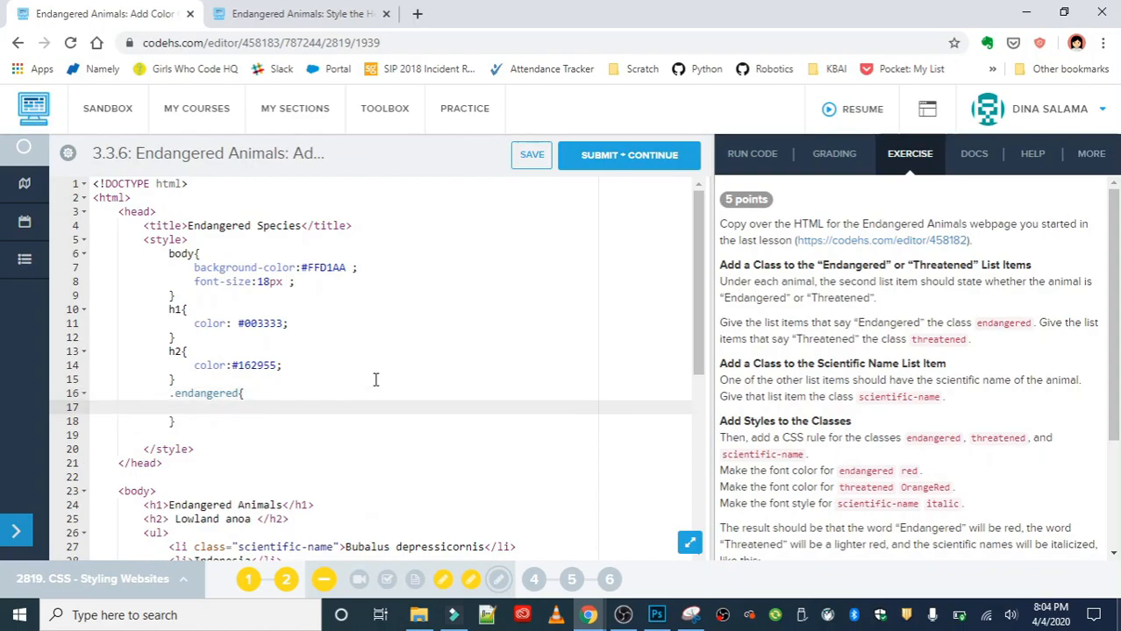
{"action": "scroll", "scroll_direction": "down", "scroll_amount": 3}
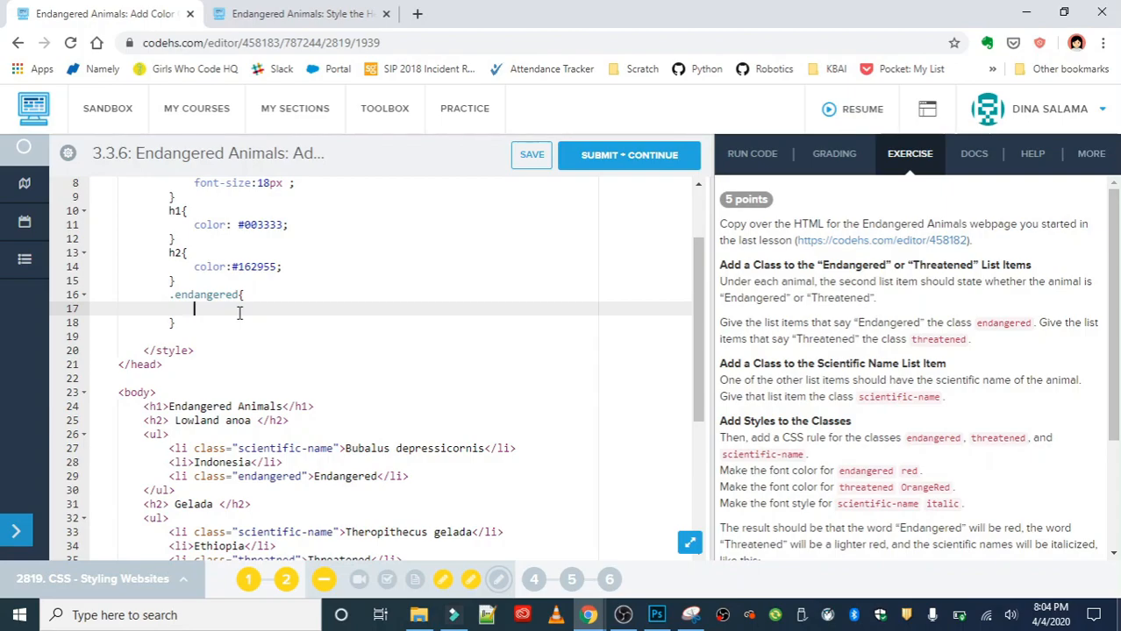
{"action": "type", "text": "color:red;"}
{"action": "type", "text": ".threatened{"}
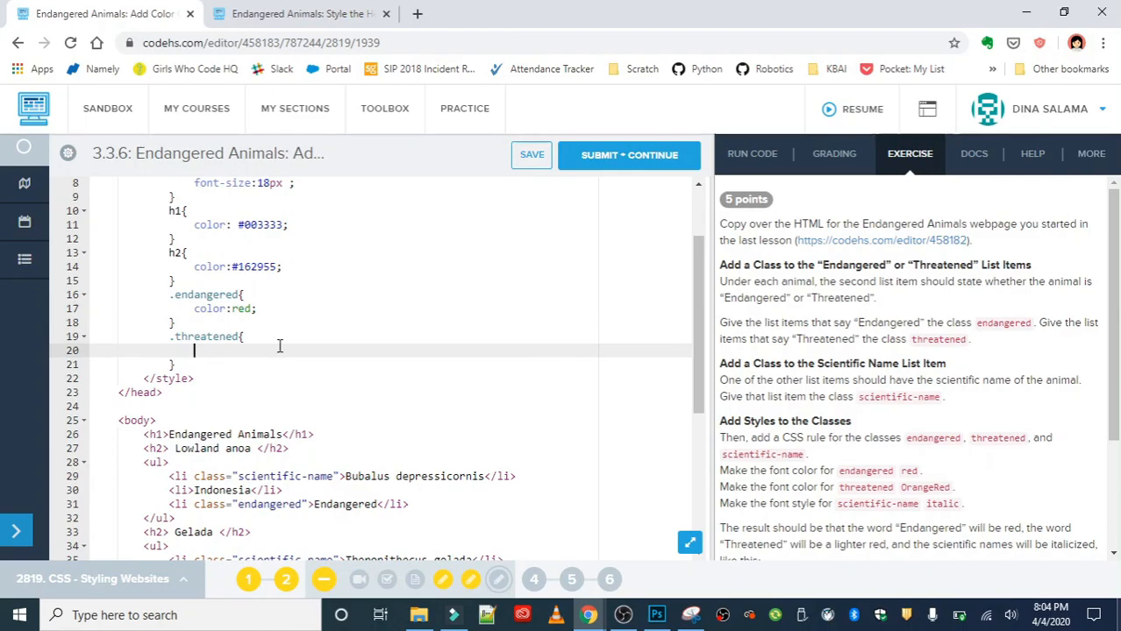
Add a .threatened style rule with color OrangRed
{"action": "type", "text": "OrangRed"}
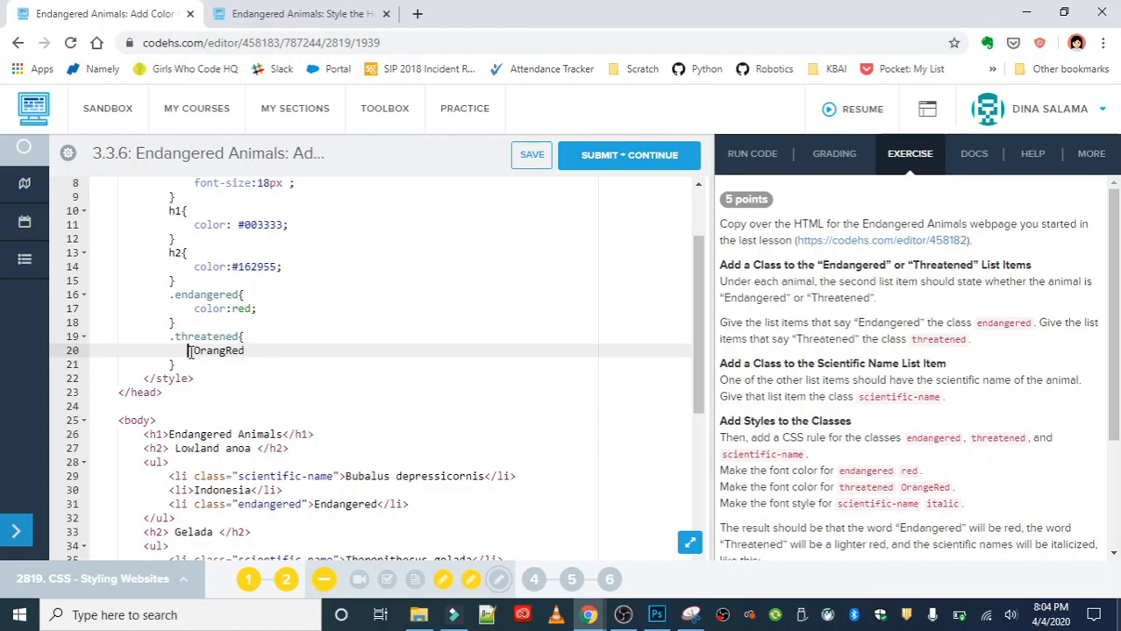
{"action": "type", "text": "color:"}
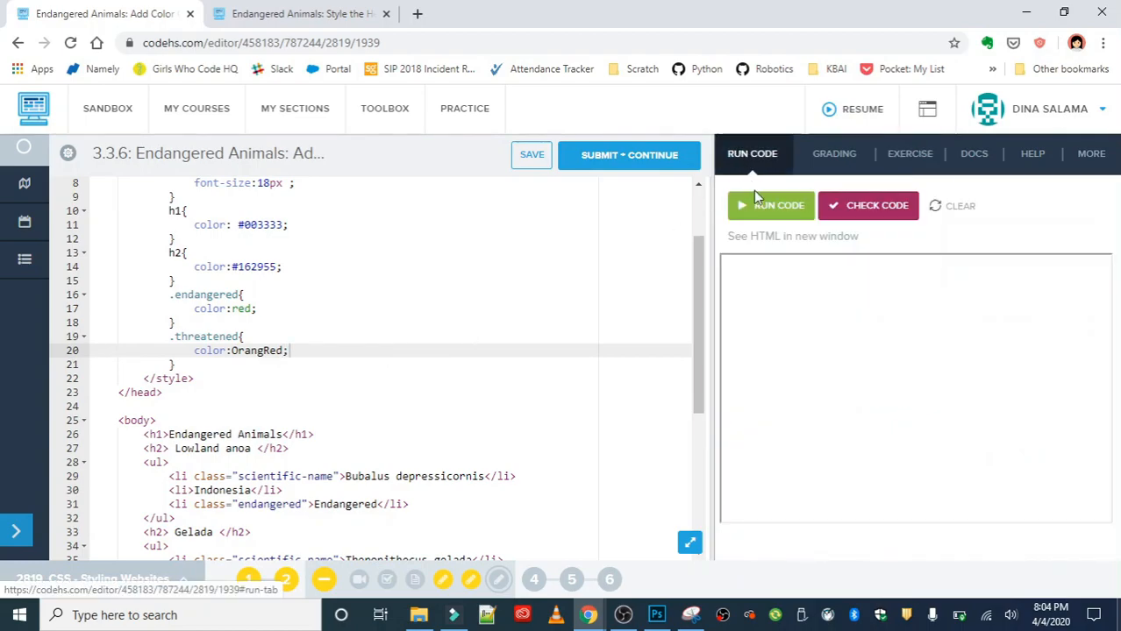
Preview the page showing Endangered in red, then correct OrangRed to OrangeRed on line 20
{"action": "left_click", "coordinate": [770, 205]}
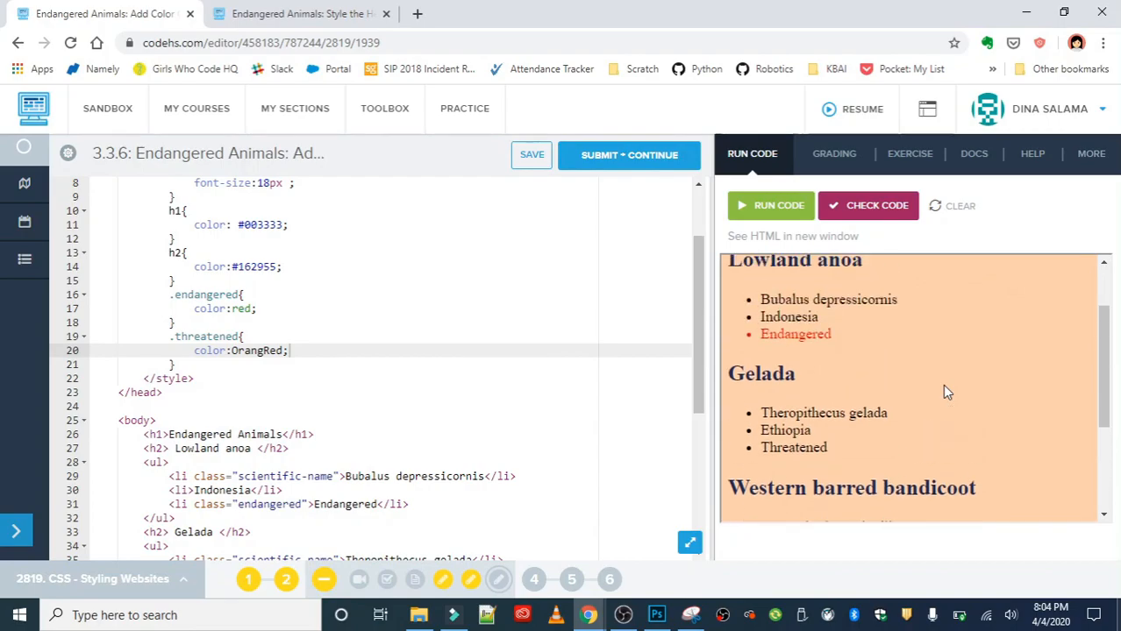
{"action": "mouse_move", "coordinate": [887, 470]}
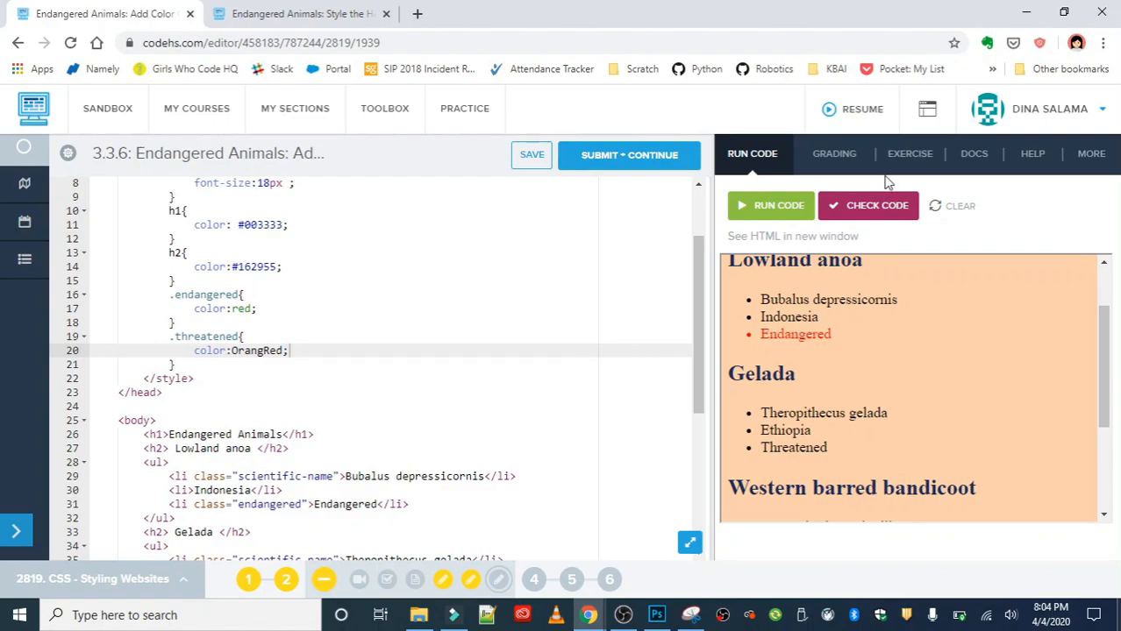
{"action": "left_click", "coordinate": [265, 351]}
{"action": "type", "text": "e"}
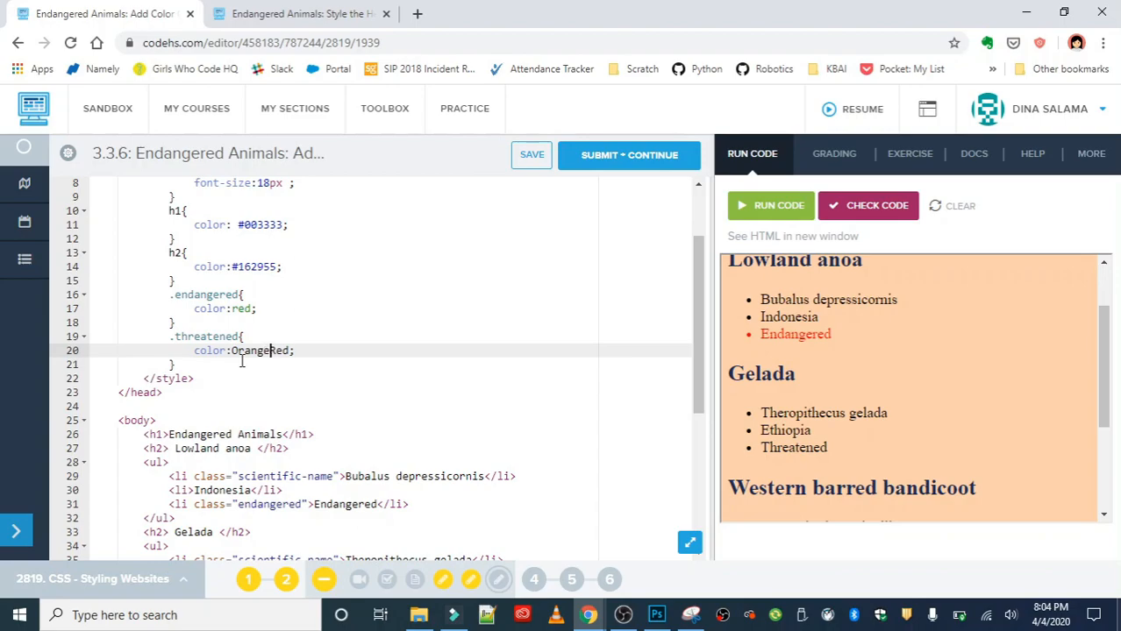
{"action": "mouse_move", "coordinate": [651, 294]}
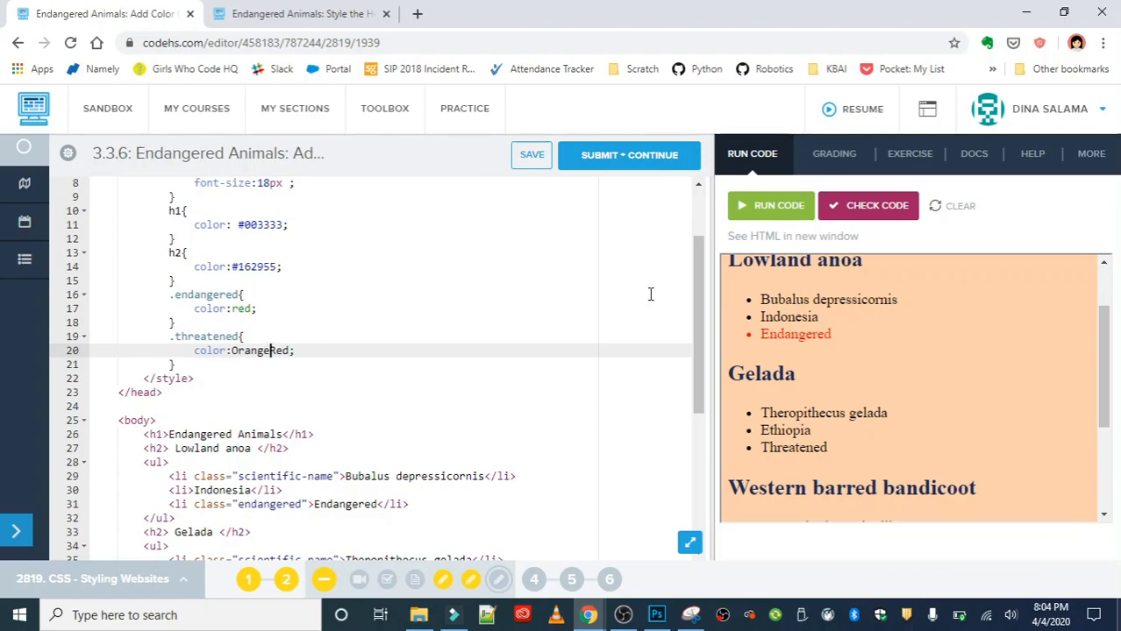
Rerun the page and check that Mariana fruit bat's Threatened renders in OrangeRed
{"action": "left_click", "coordinate": [531, 154]}
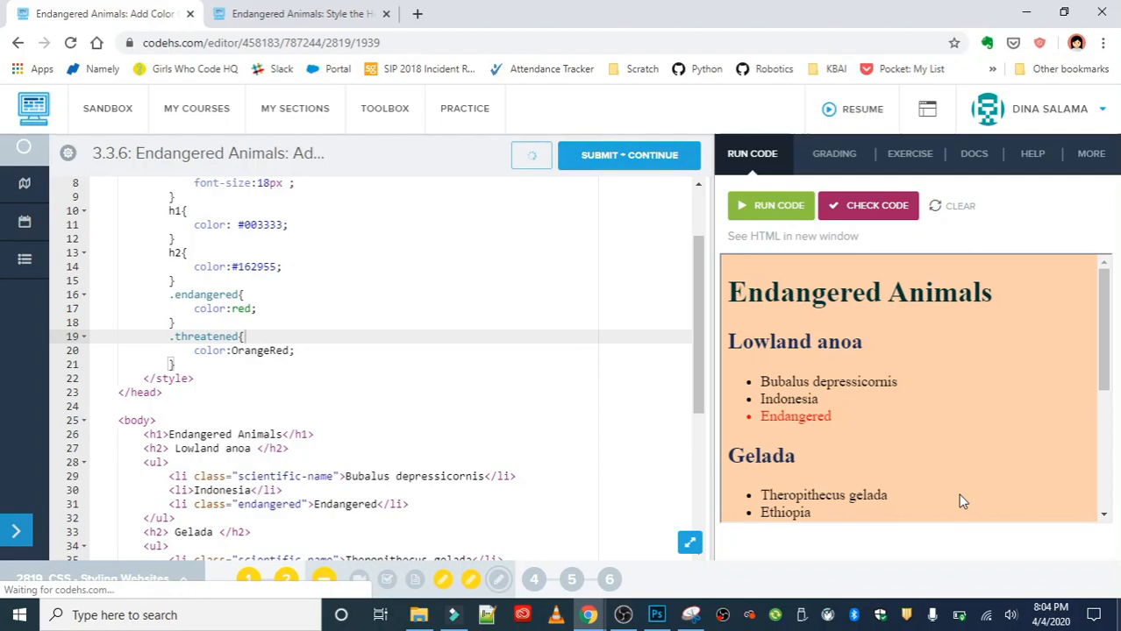
{"action": "scroll", "scroll_direction": "down", "scroll_amount": 3}
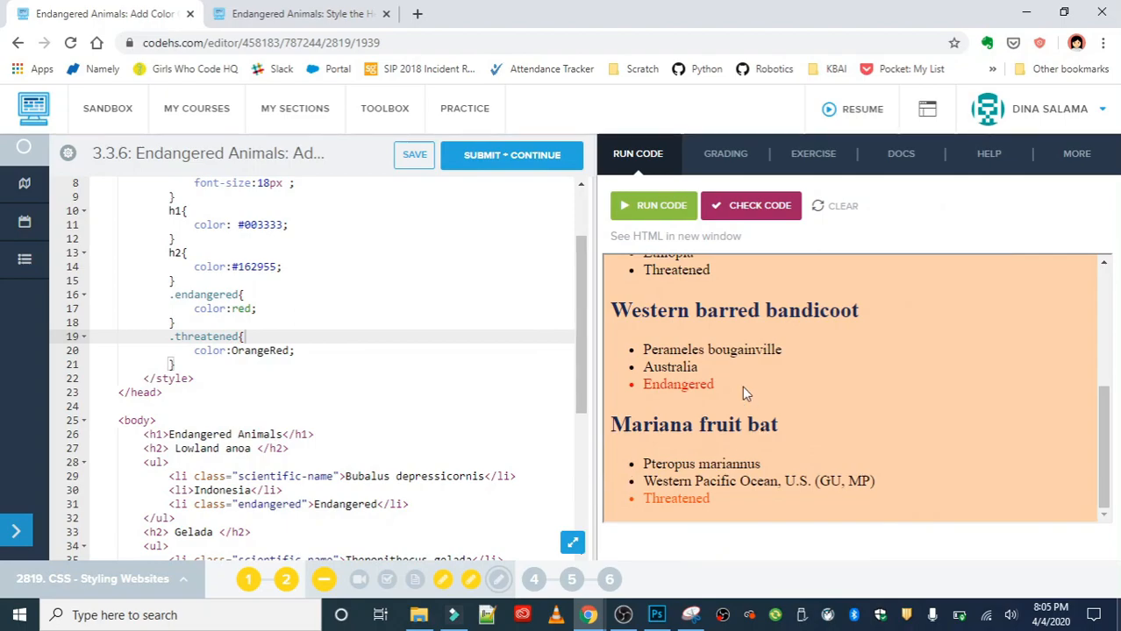
{"action": "mouse_move", "coordinate": [1028, 409]}
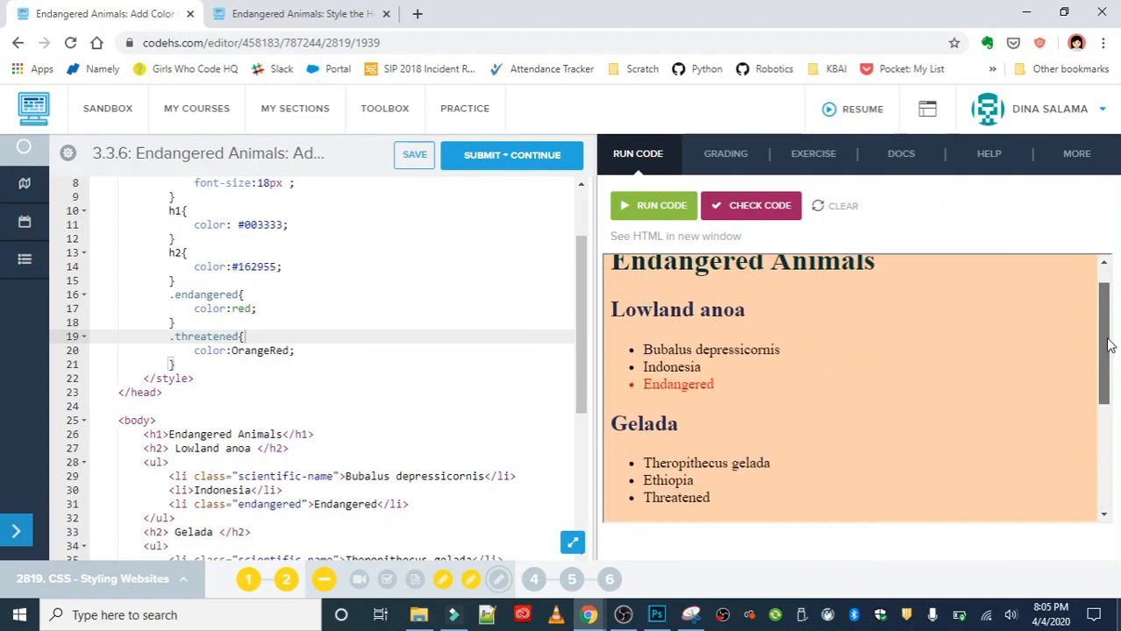
{"action": "mouse_move", "coordinate": [588, 370]}
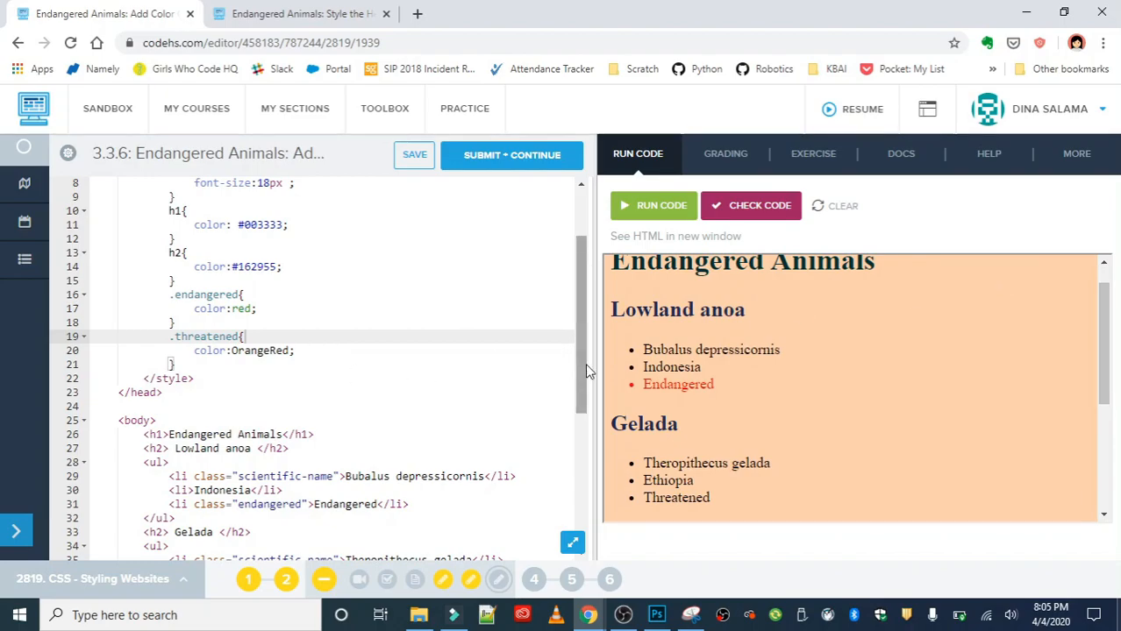
{"action": "scroll", "scroll_direction": "down", "scroll_amount": 3}
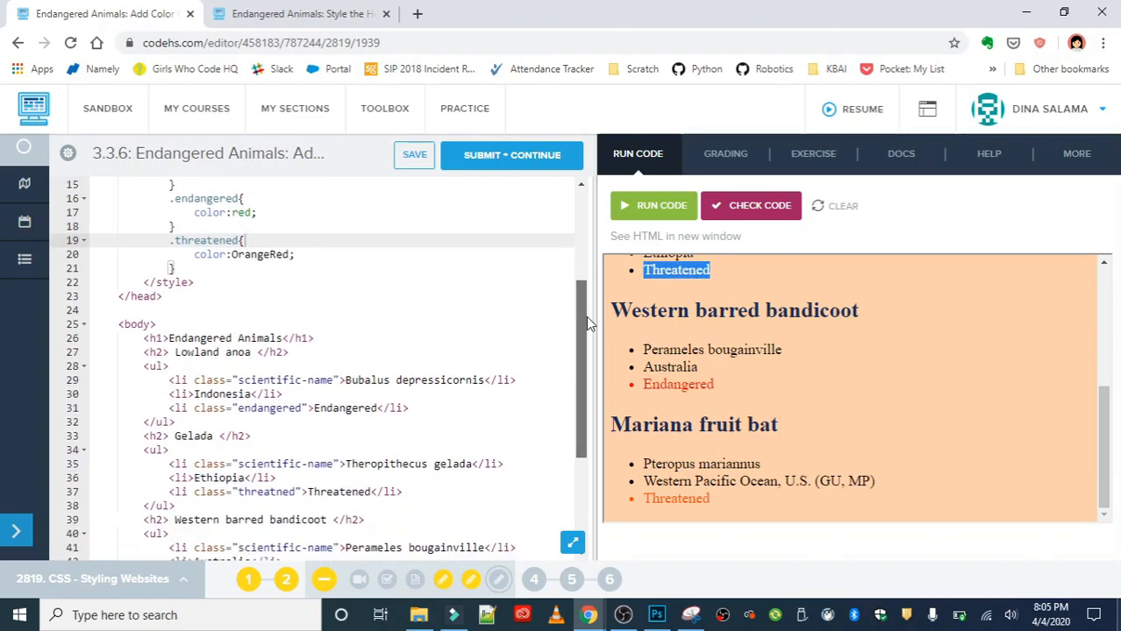
Correct Gelada's class "threatned" to "threatened" on line 37 and rerun the preview
{"action": "scroll", "scroll_direction": "down", "scroll_amount": 3}
{"action": "type", "text": "e"}
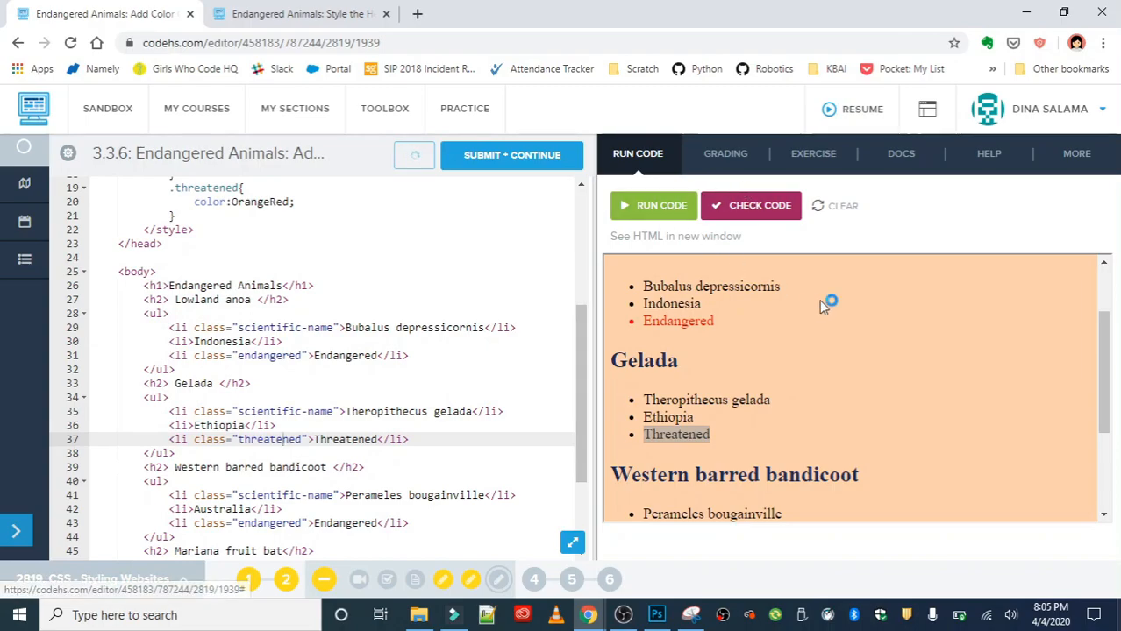
{"action": "scroll", "scroll_direction": "down", "scroll_amount": 3}
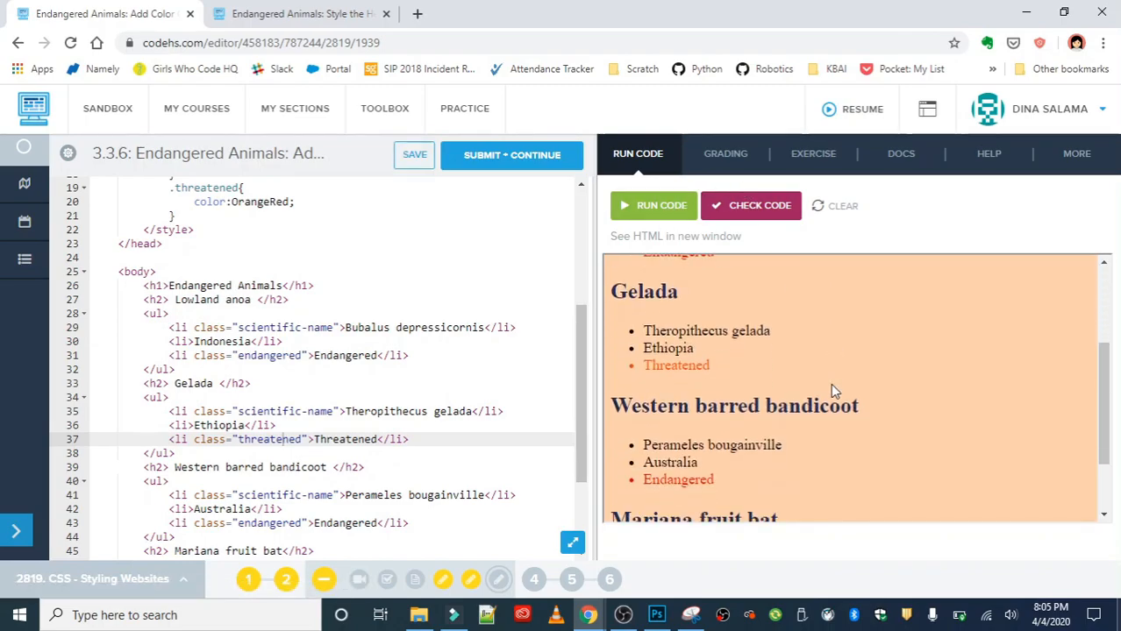
{"action": "scroll", "scroll_direction": "up", "scroll_amount": 3}
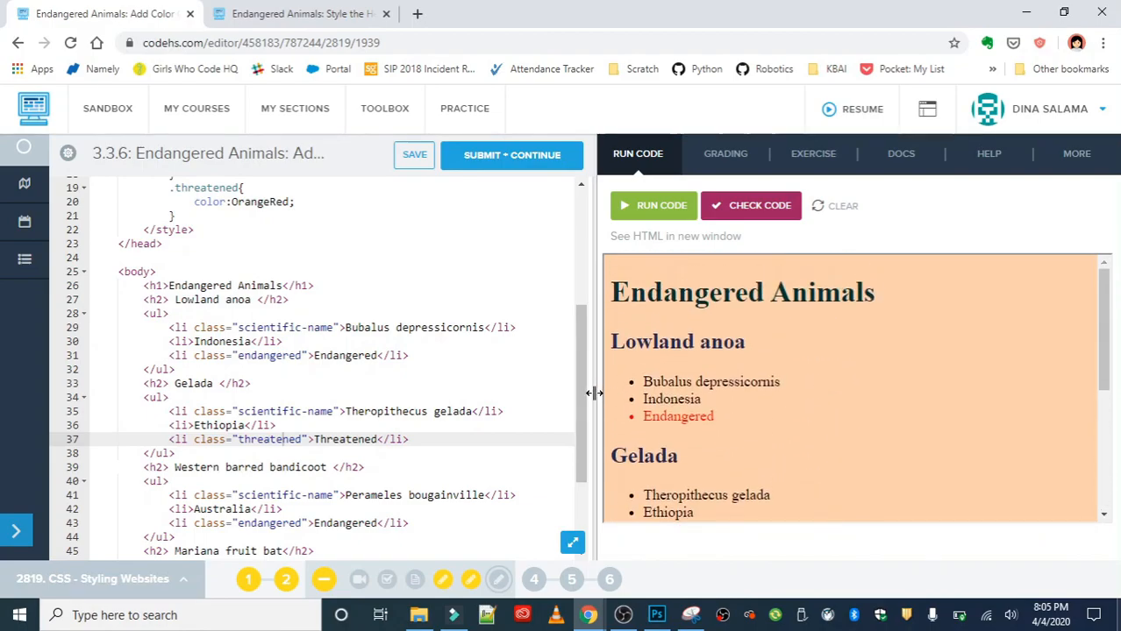
{"action": "mouse_move", "coordinate": [466, 411]}
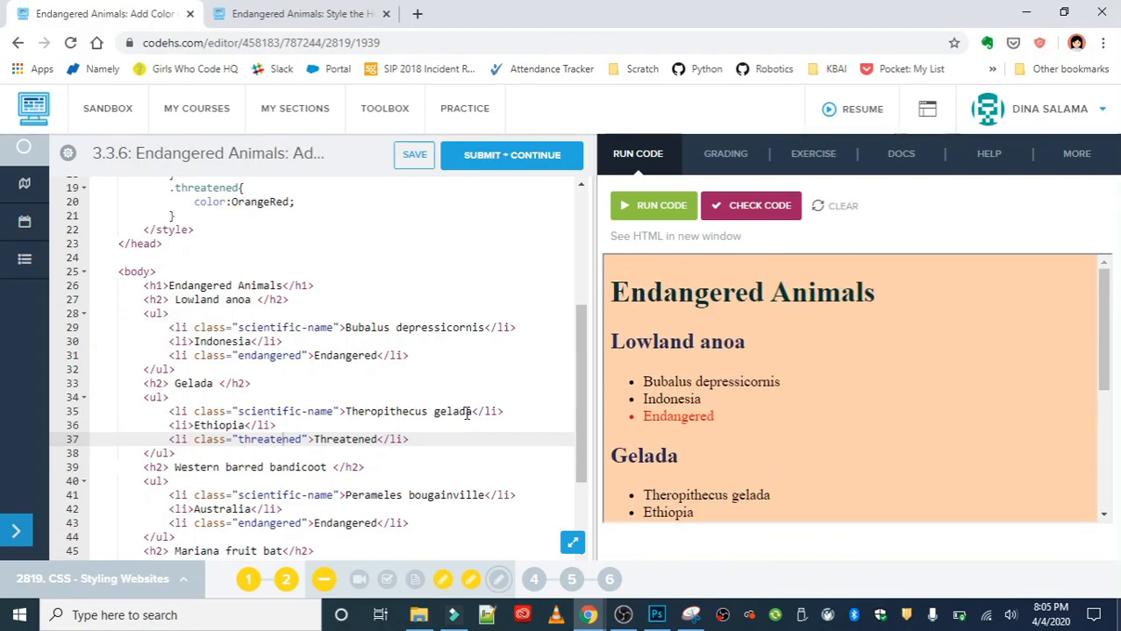
{"action": "mouse_move", "coordinate": [512, 281]}
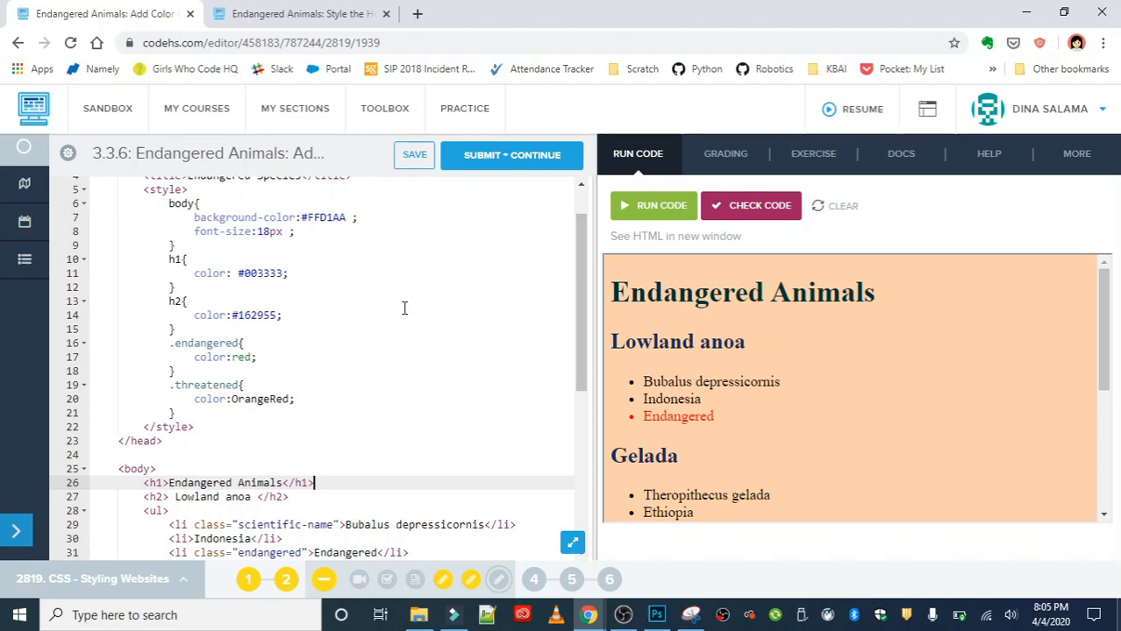
Save the finished Endangered Animals page code
{"action": "left_click", "coordinate": [413, 154]}
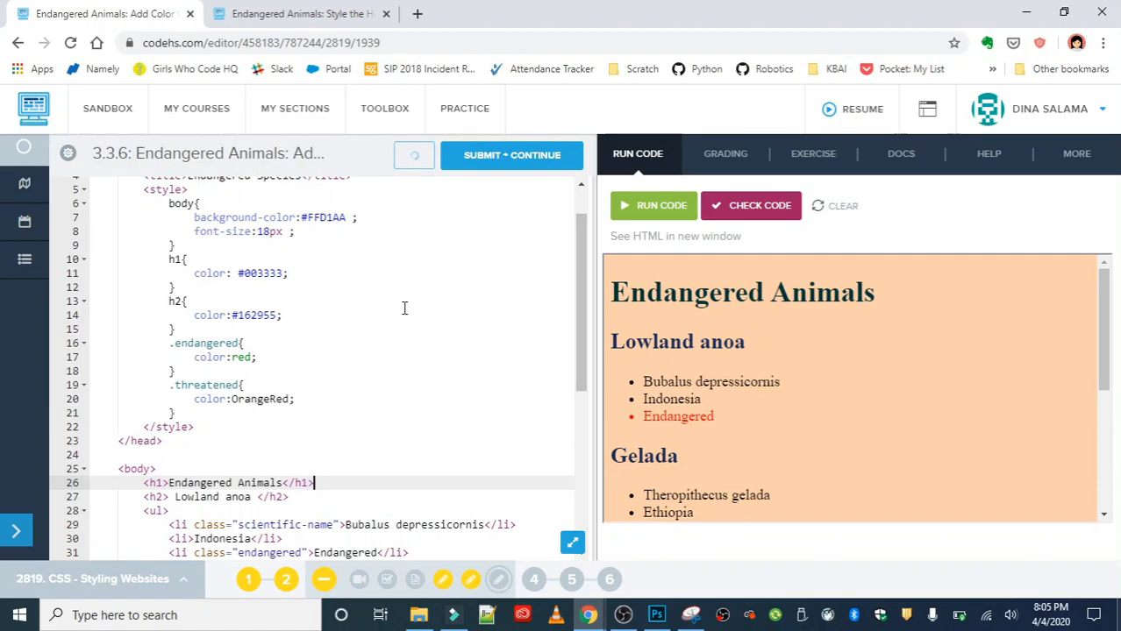